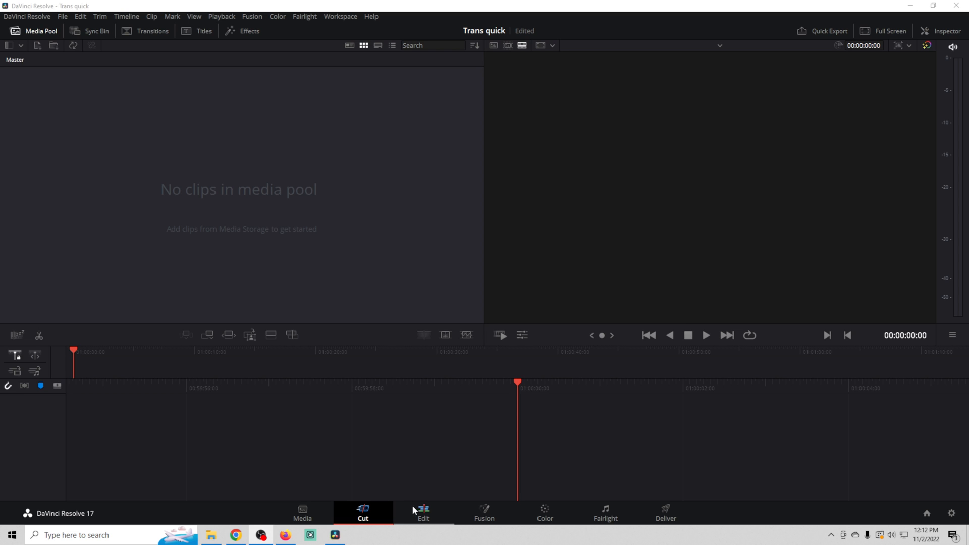
- Switch to the Edit page and bring up the Project Settings
click(423, 512)
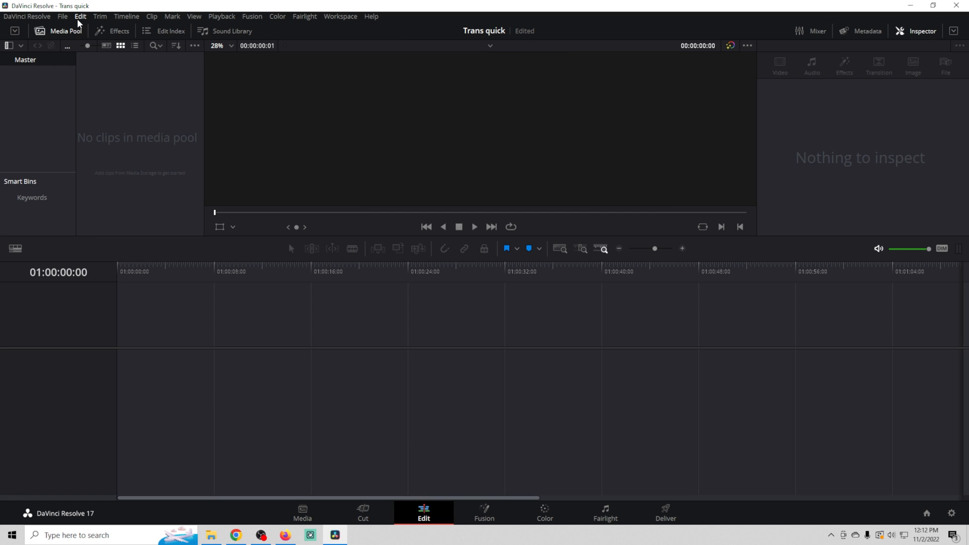
click(61, 16)
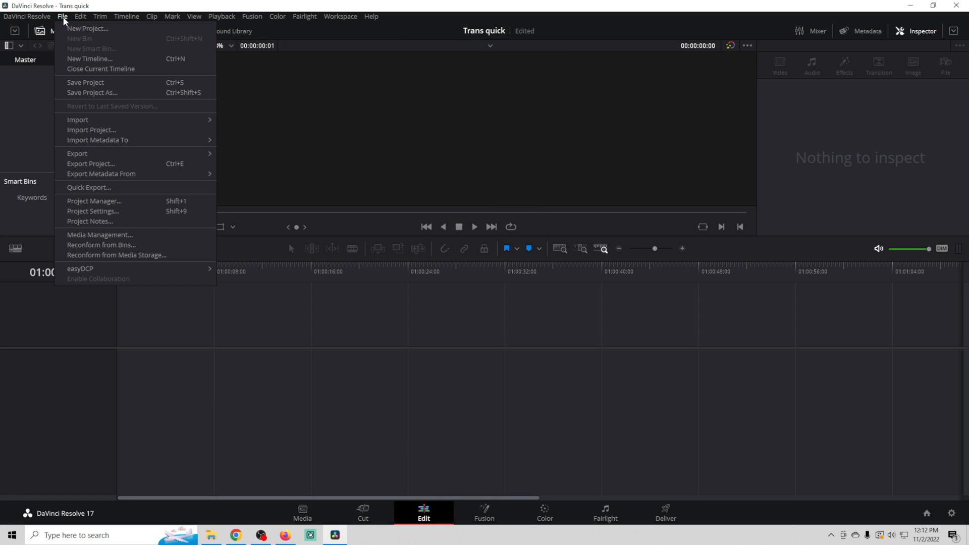
click(93, 211)
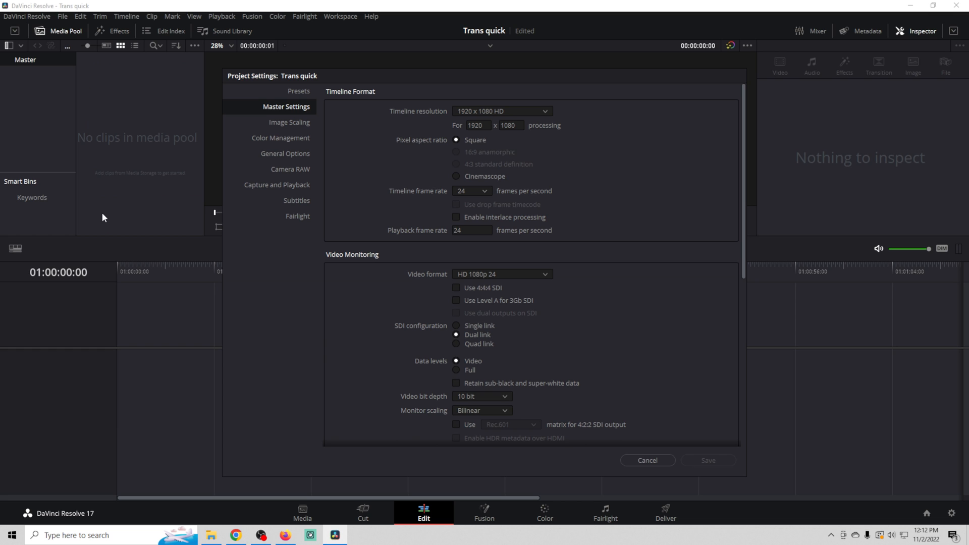
- Set the timeline frame rate to 30 fps in Master Settings and save
click(471, 190)
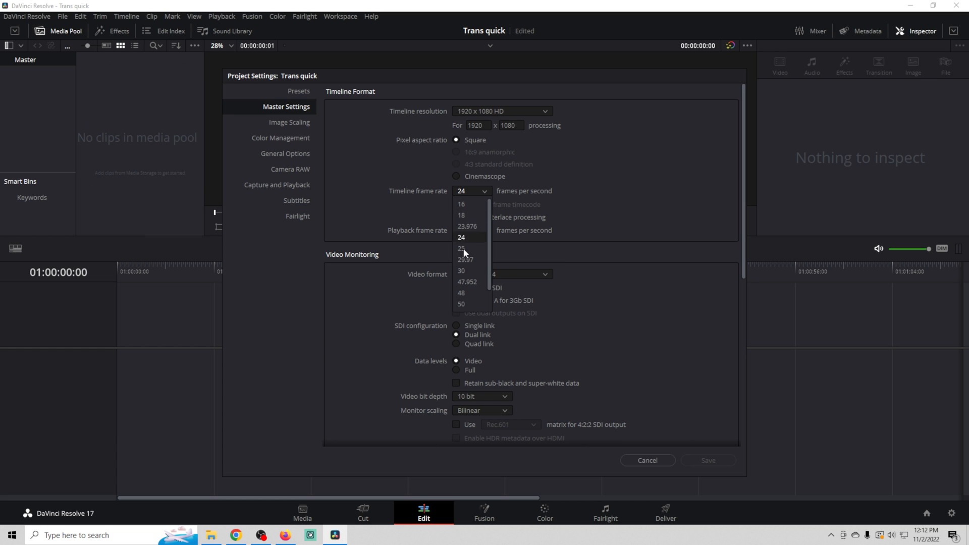
click(461, 270)
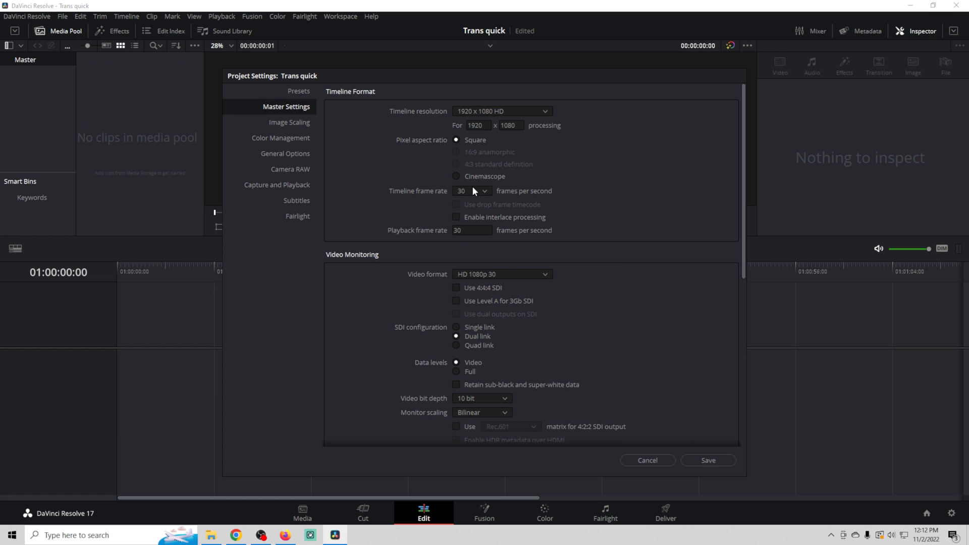
click(472, 190)
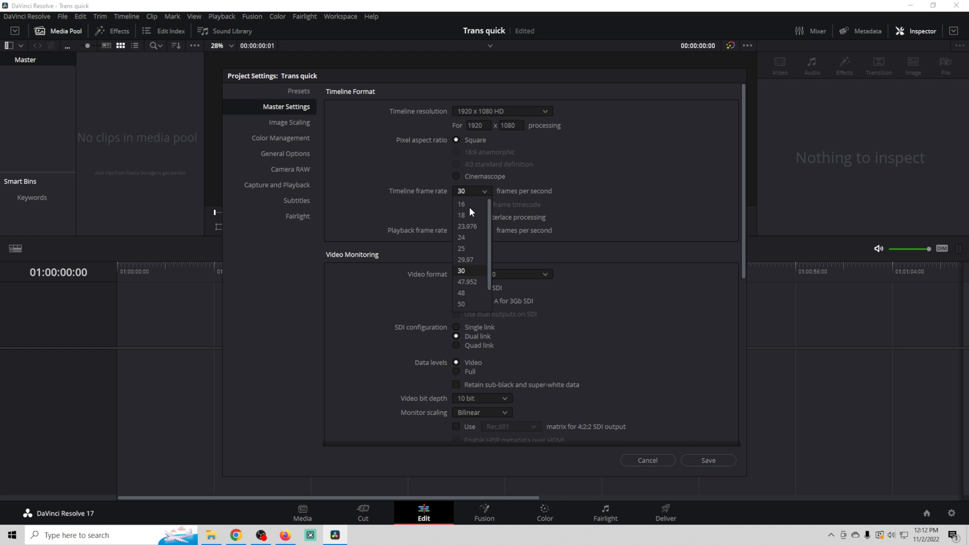
click(460, 270)
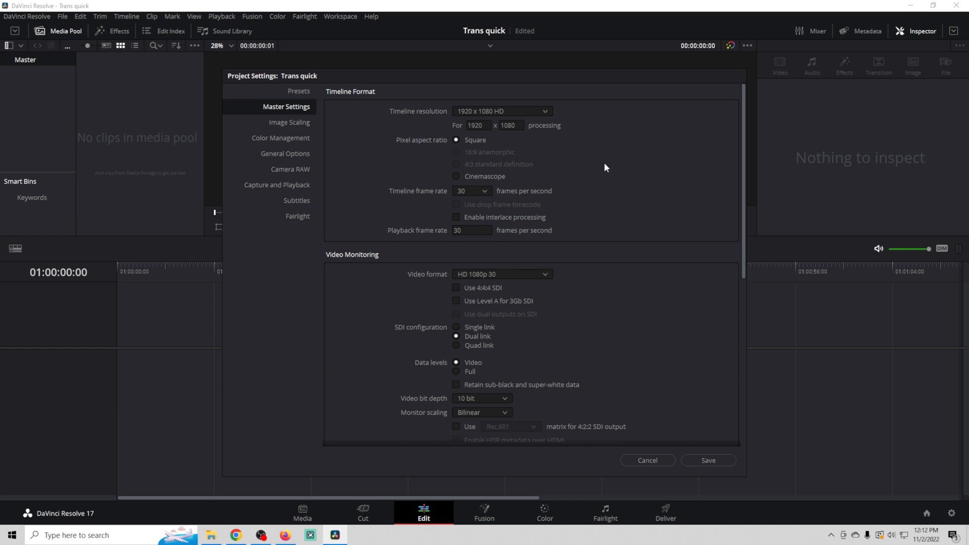
mouse_move(478, 197)
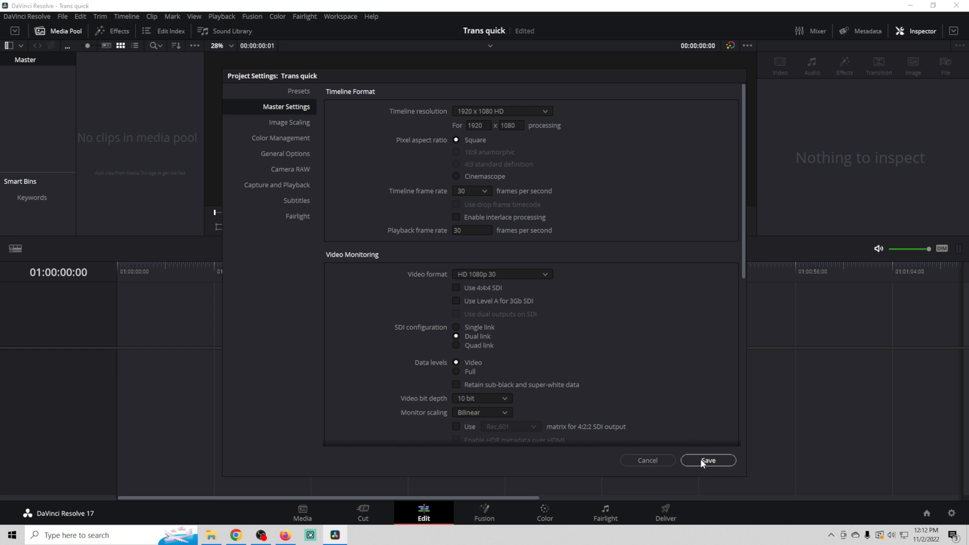
click(706, 461)
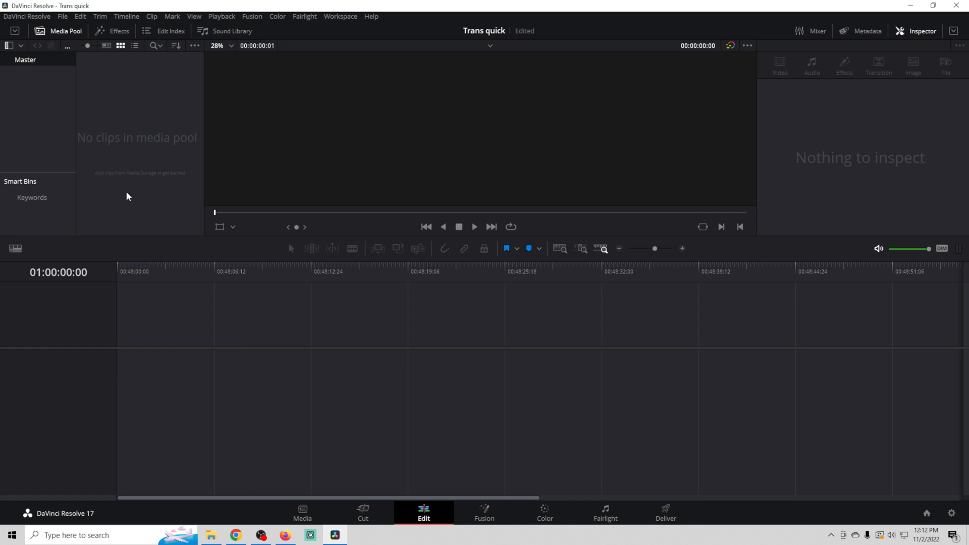
mouse_move(60, 39)
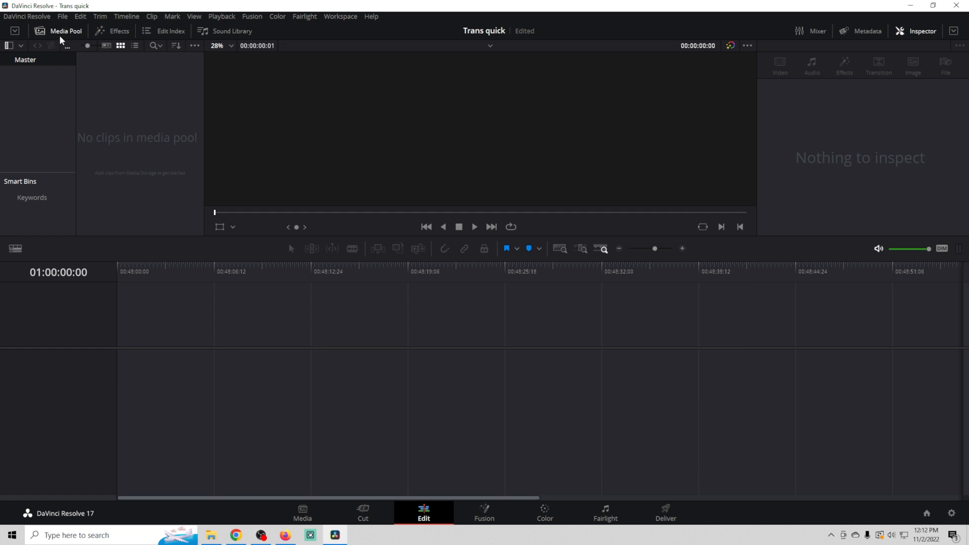
- Add a Solid Color generator to Video 1 and trim it to end at 01:00:02:00
click(119, 30)
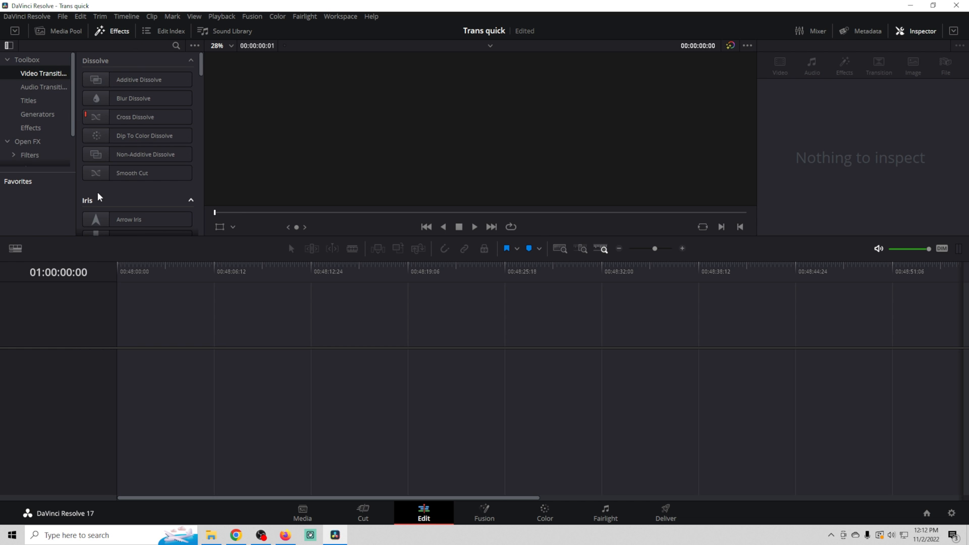
click(37, 115)
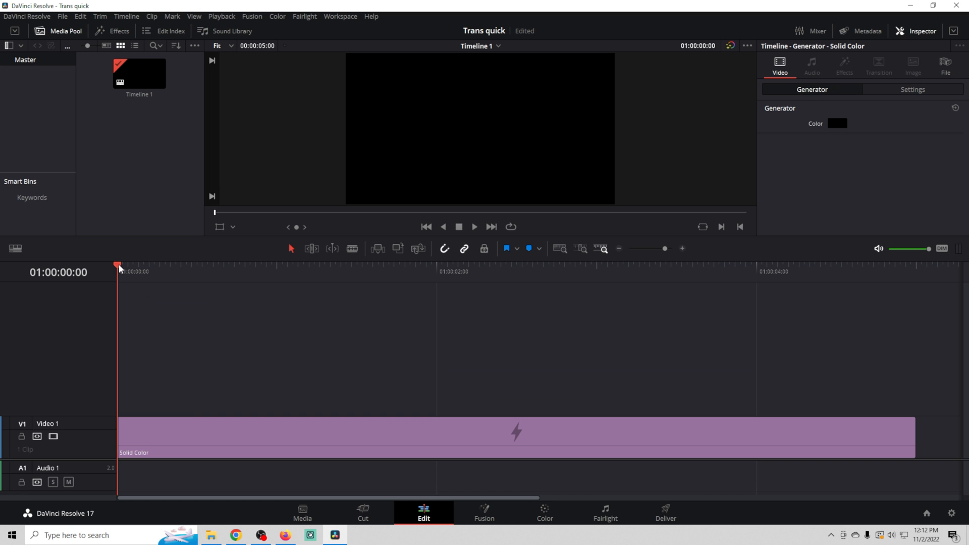
click(256, 264)
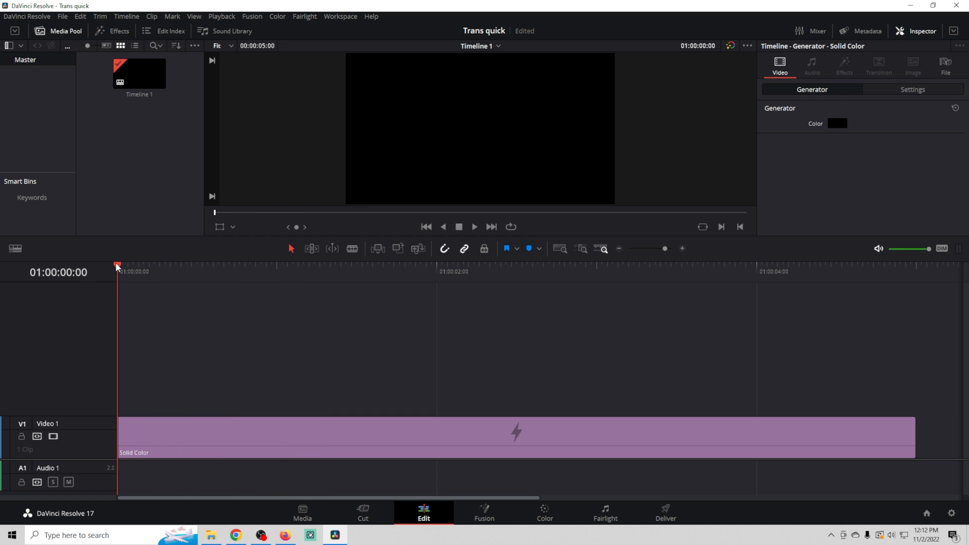
click(372, 271)
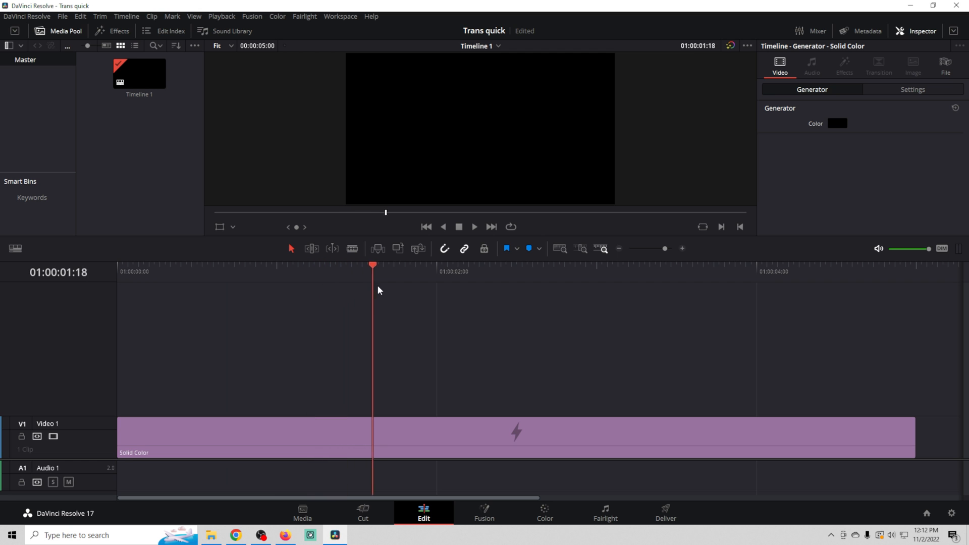
click(452, 271)
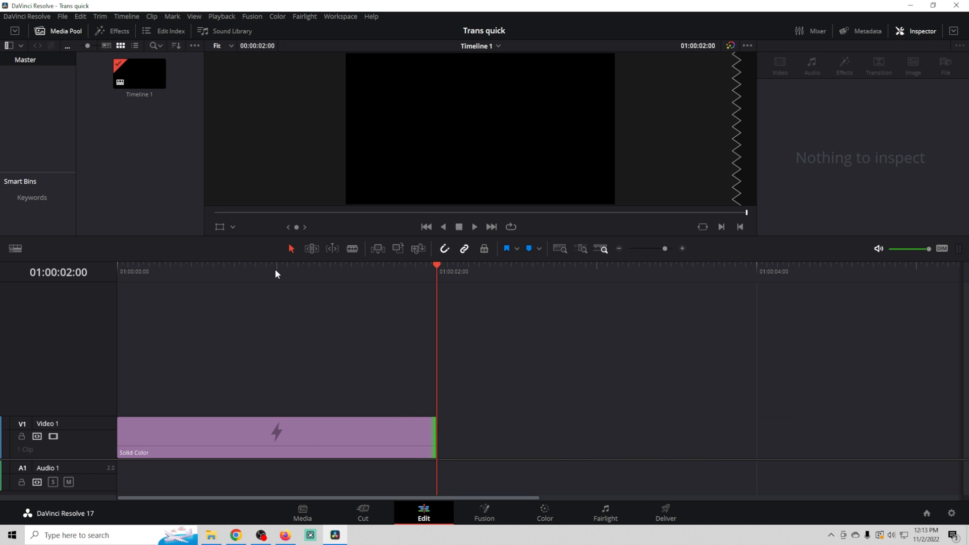
mouse_move(286, 280)
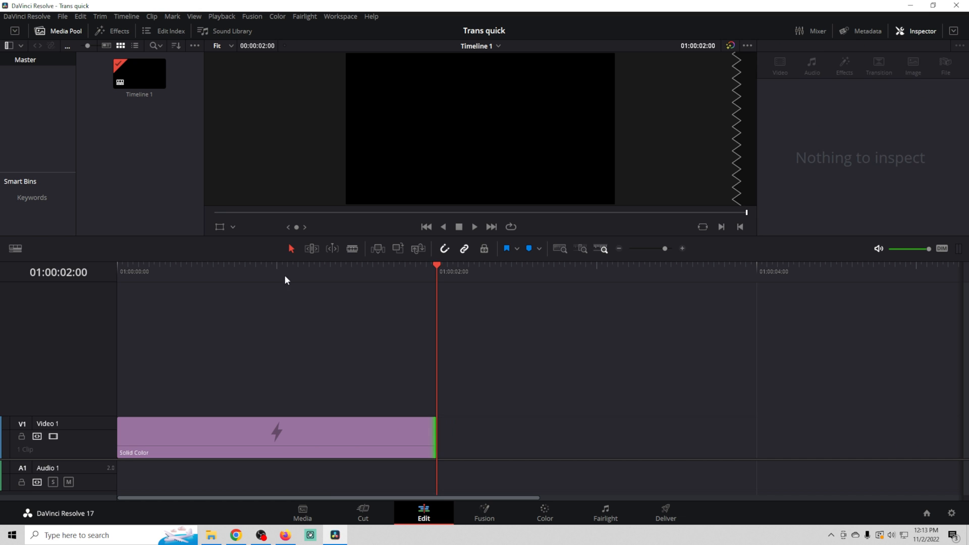
- Set the Video 1 solid colour clip's Inspector colour to bright green
click(274, 433)
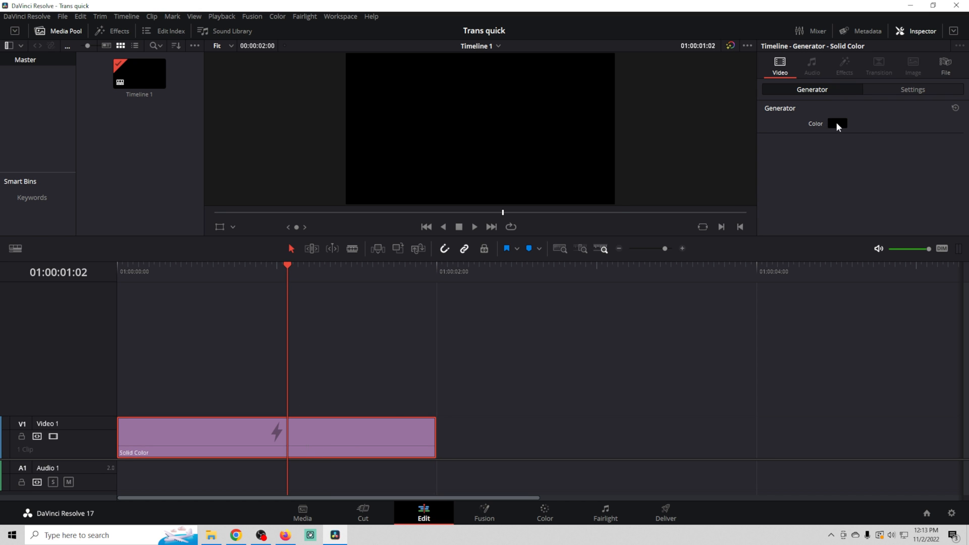
click(836, 123)
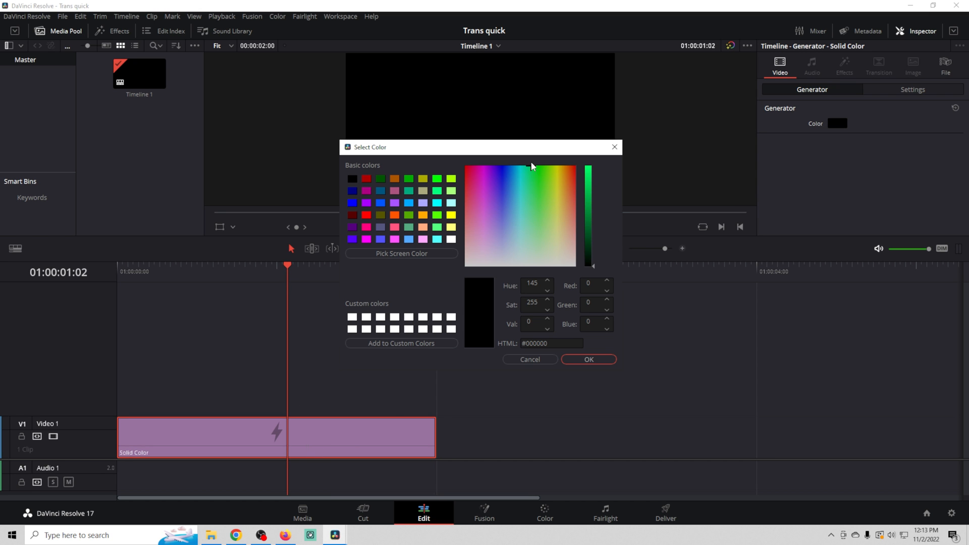
click(528, 169)
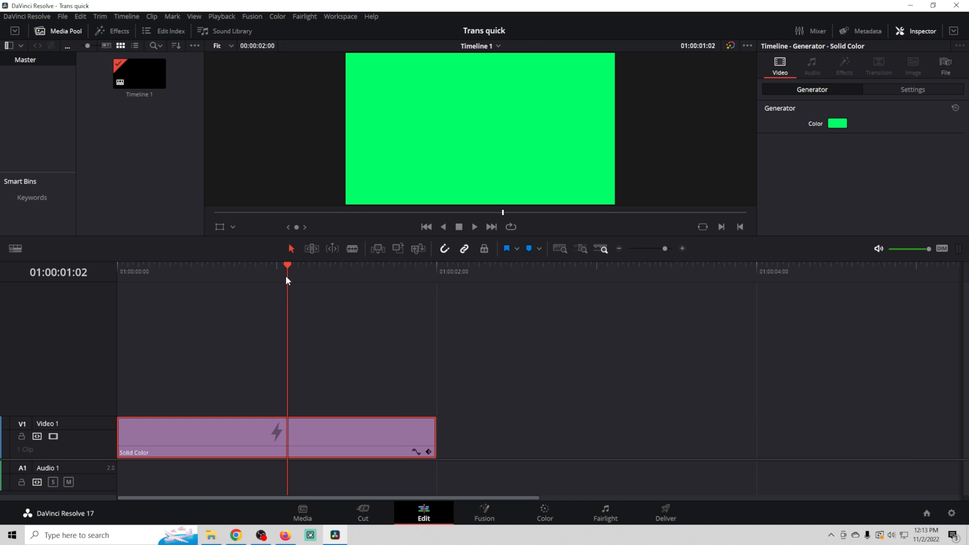
mouse_move(90, 90)
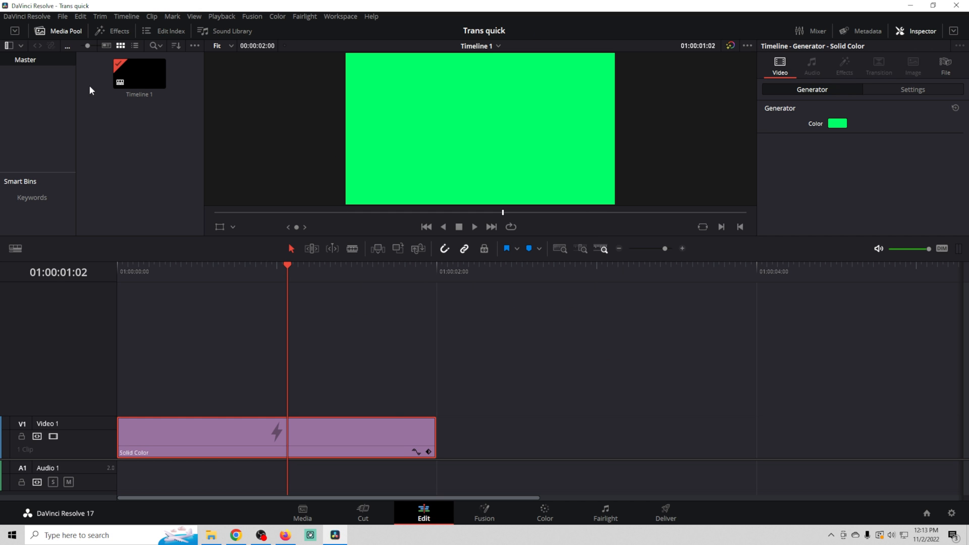
- Add a two-second Solid Color on Video 2 and colour it light blue
click(113, 31)
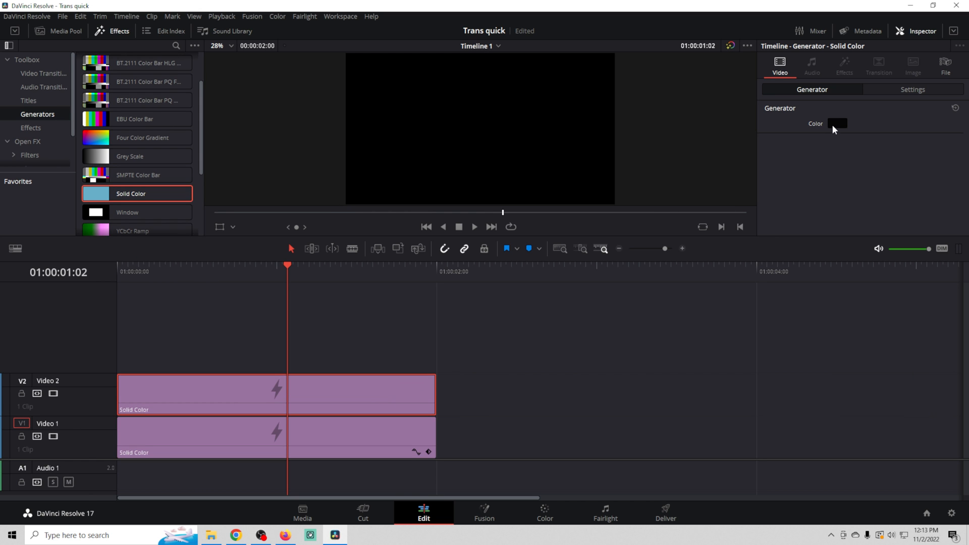
click(837, 123)
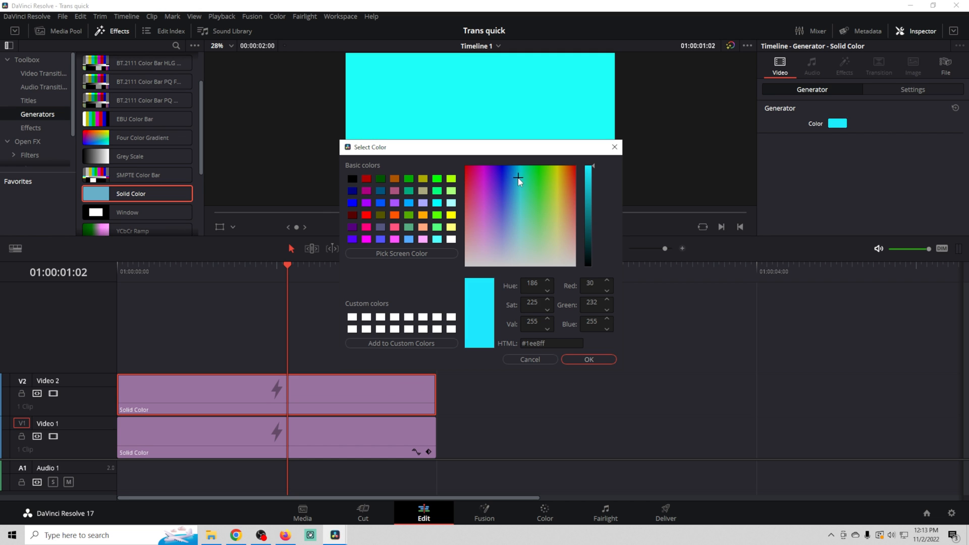
click(518, 176)
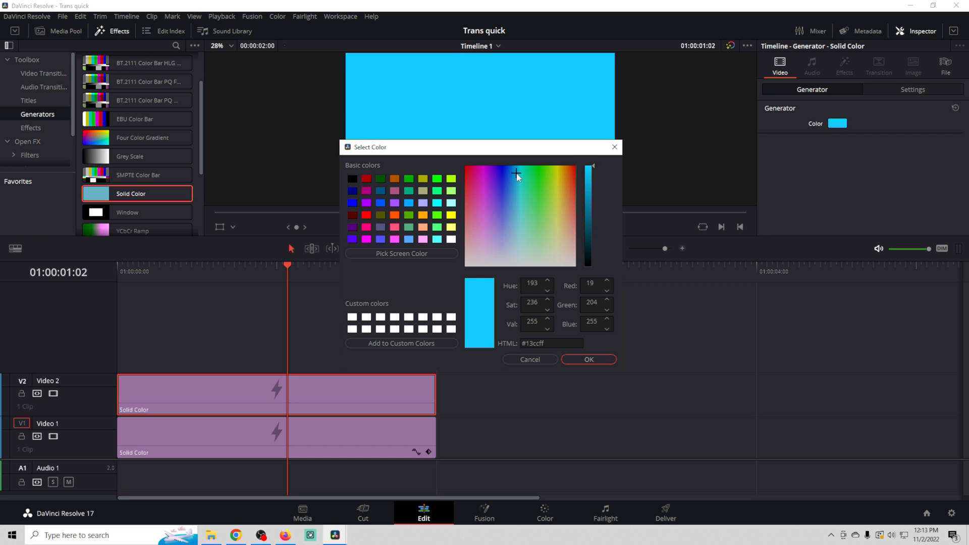
mouse_move(587, 359)
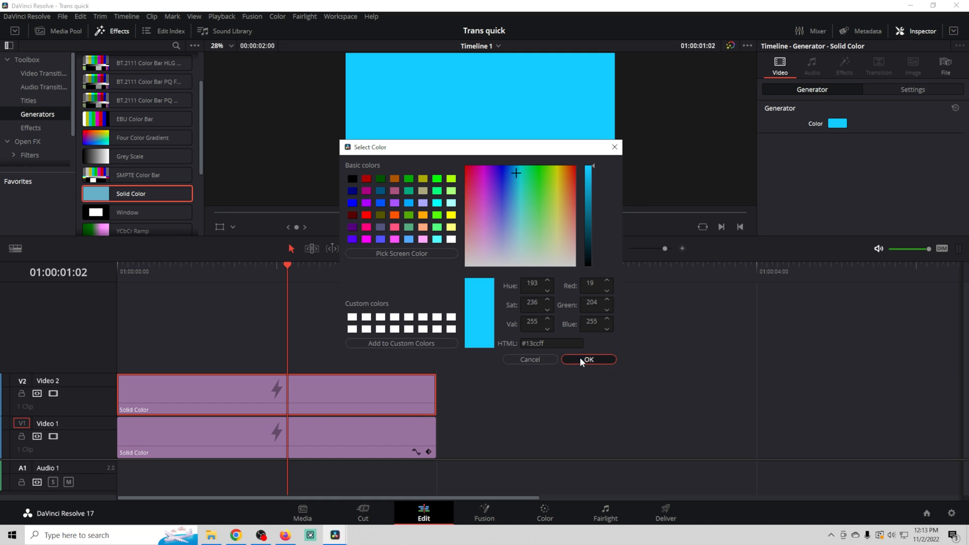
click(587, 360)
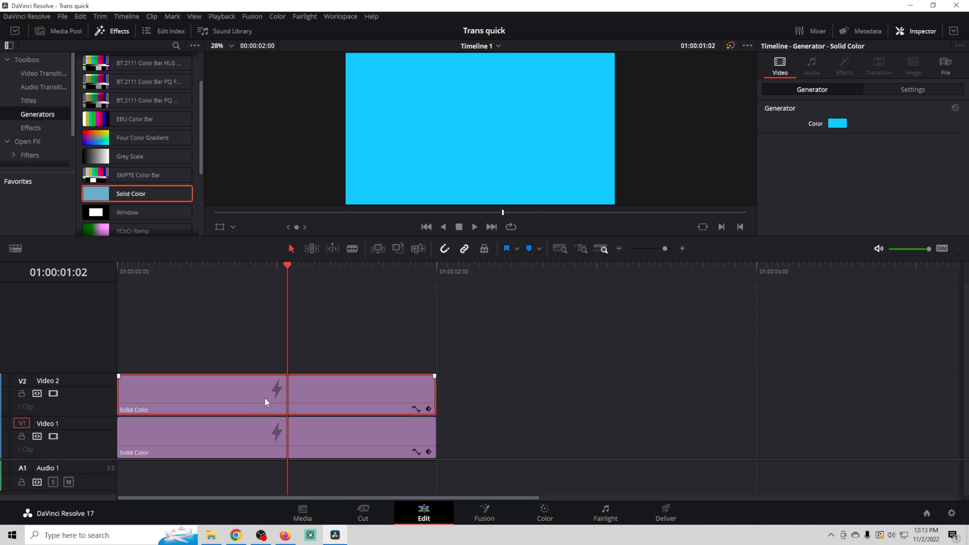
mouse_move(145, 197)
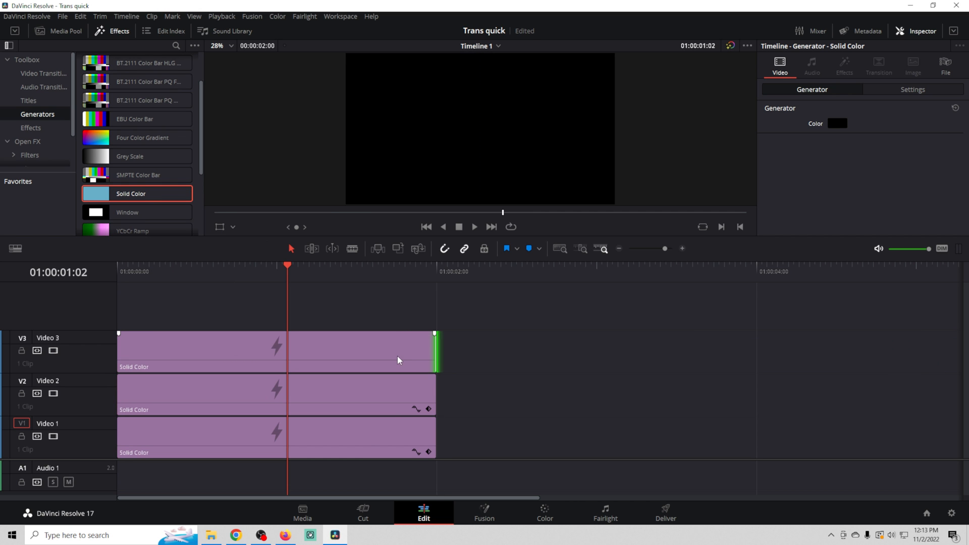
- Colour the two-second Solid Color on Video 3 bright yellow
click(837, 123)
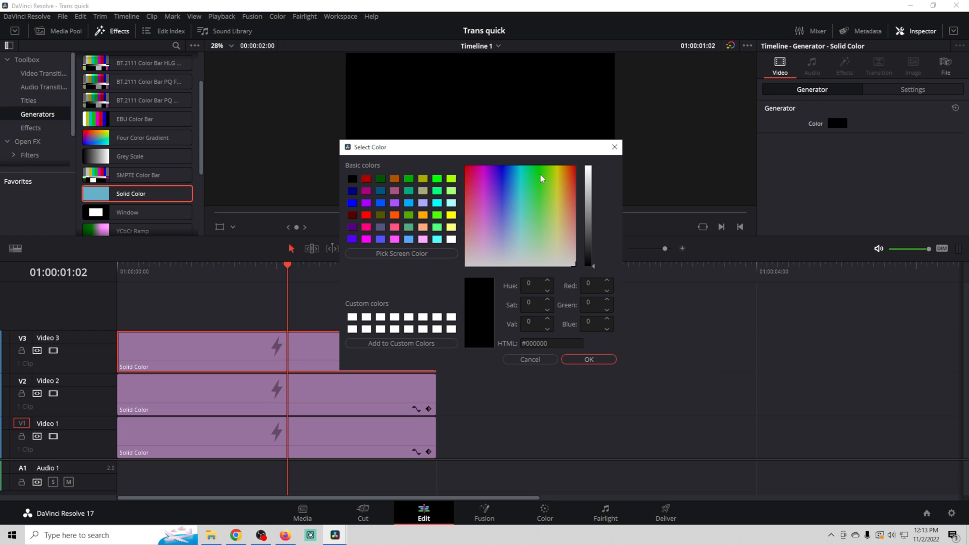
click(555, 172)
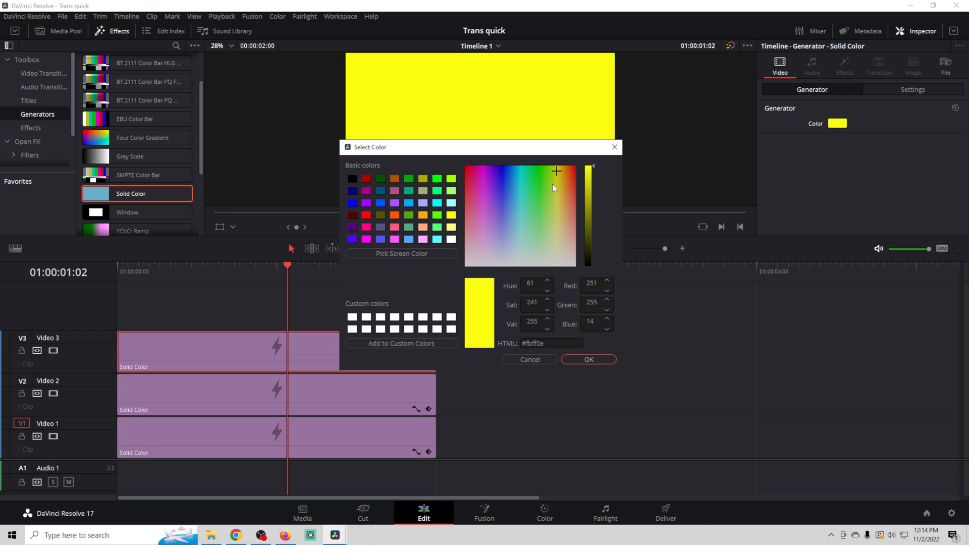
click(588, 360)
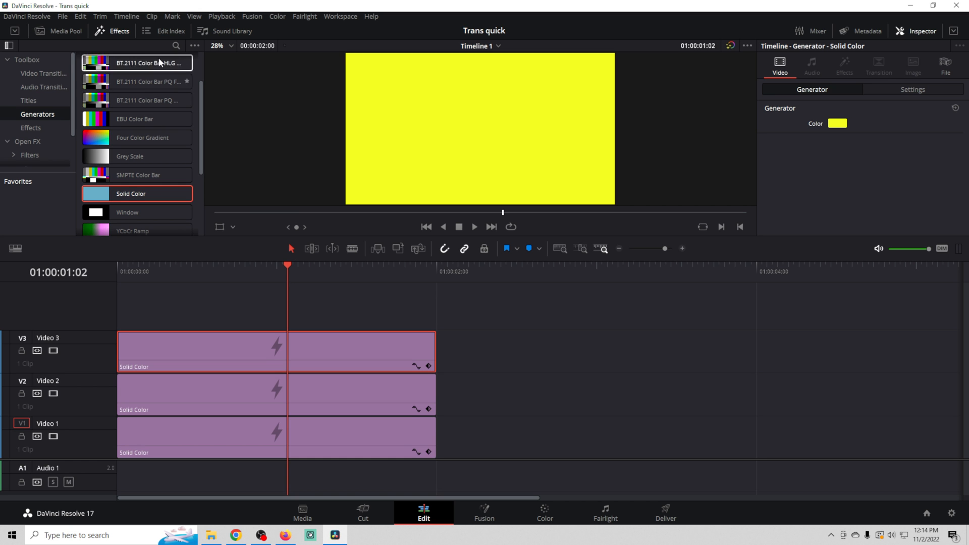
- Import Logo Alpha.png into the Media Pool and place it on Video 4, two seconds long
click(58, 32)
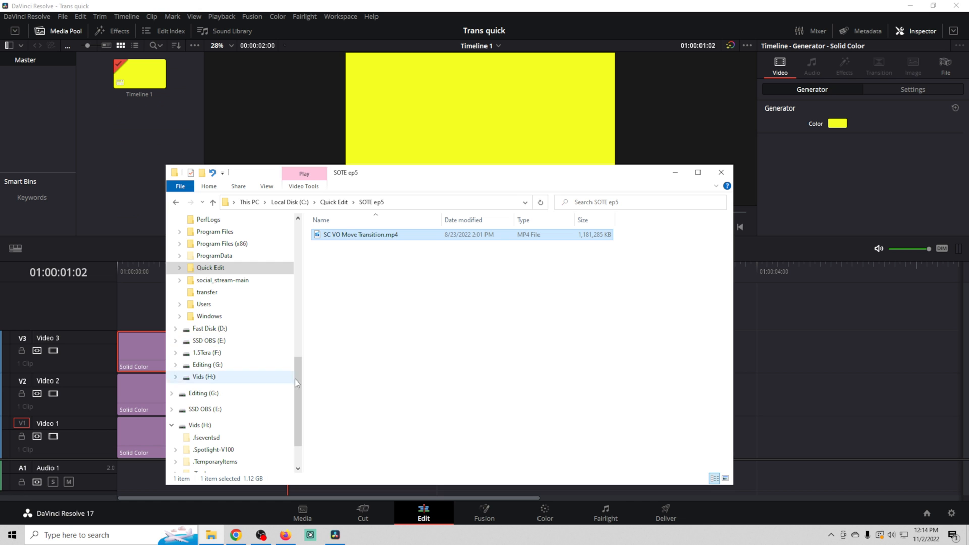
click(209, 341)
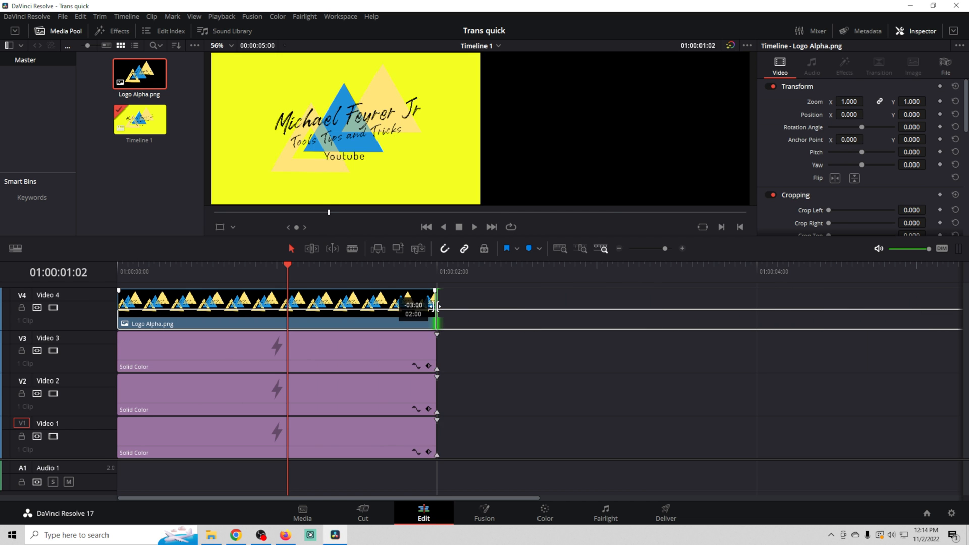
- Shift the Video 3 solid's colour to a greener lime-yellow
click(198, 347)
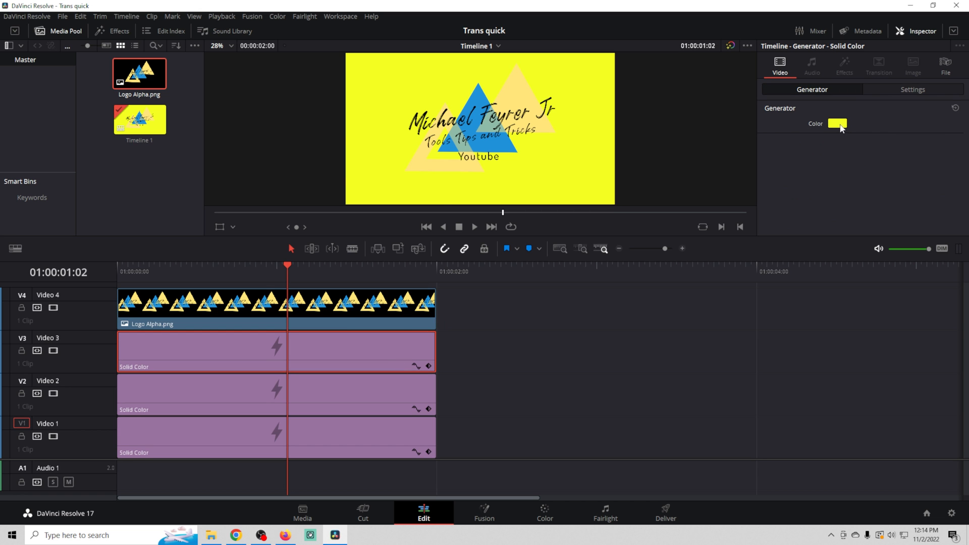
click(837, 124)
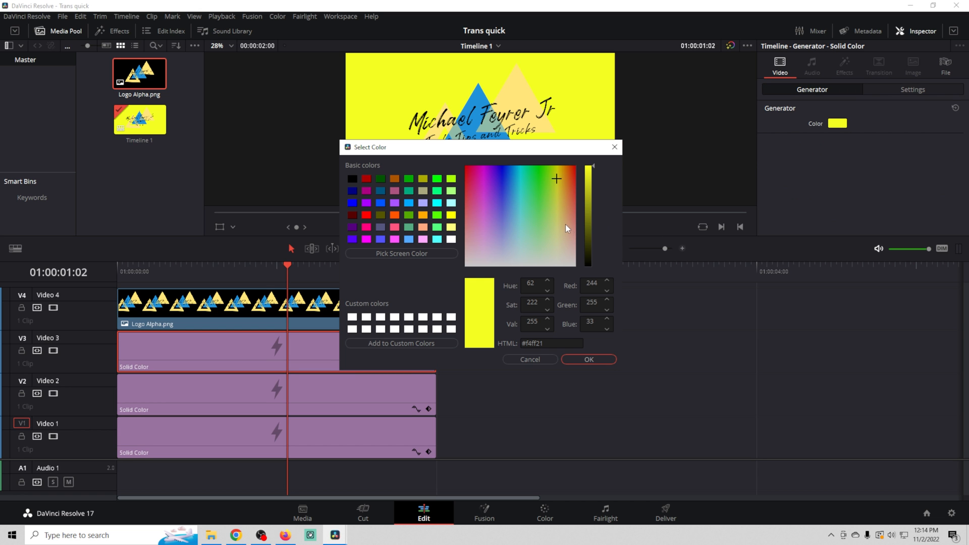
click(554, 169)
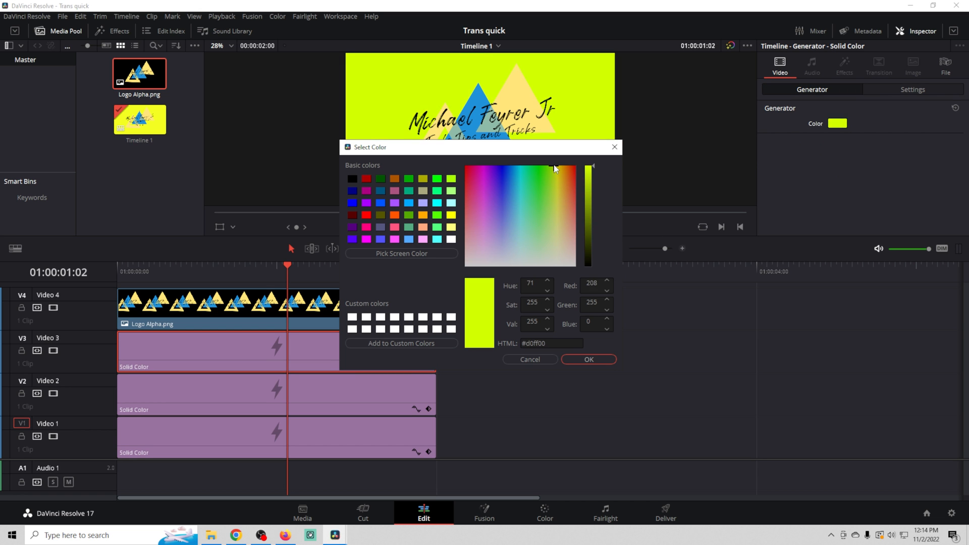
click(588, 359)
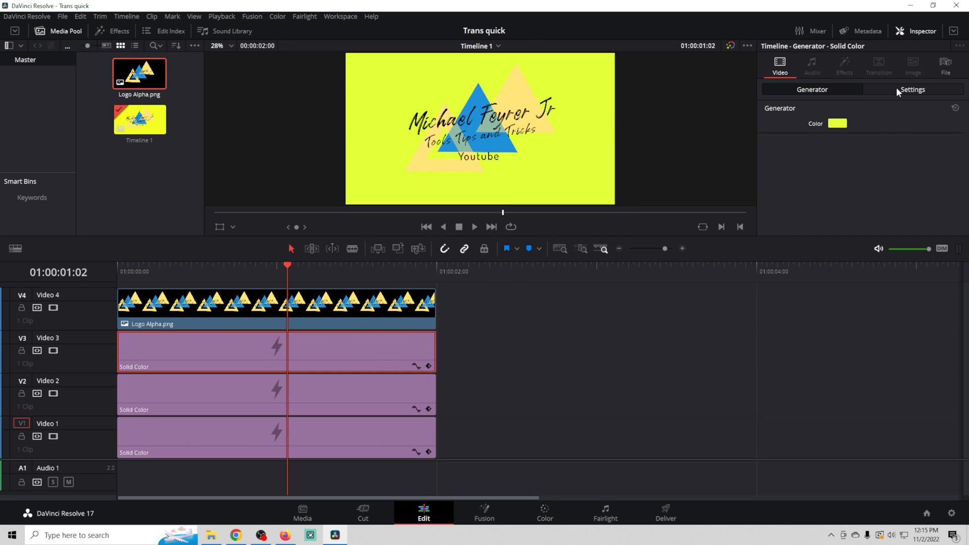
- Crop the Video 3 solid to Left/Right 674.2, Top/Bottom 379.2 with Softness 100
click(913, 89)
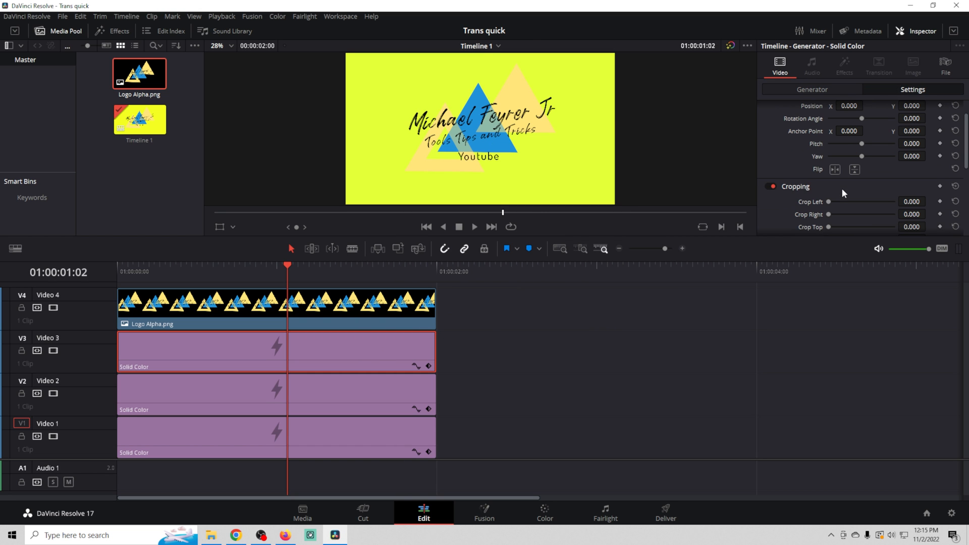
scroll(down, 3)
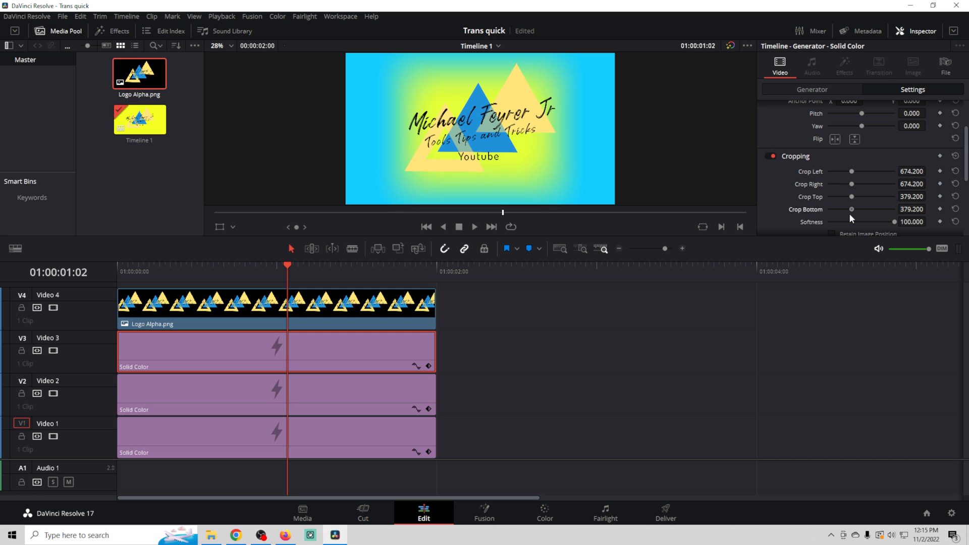
mouse_move(884, 227)
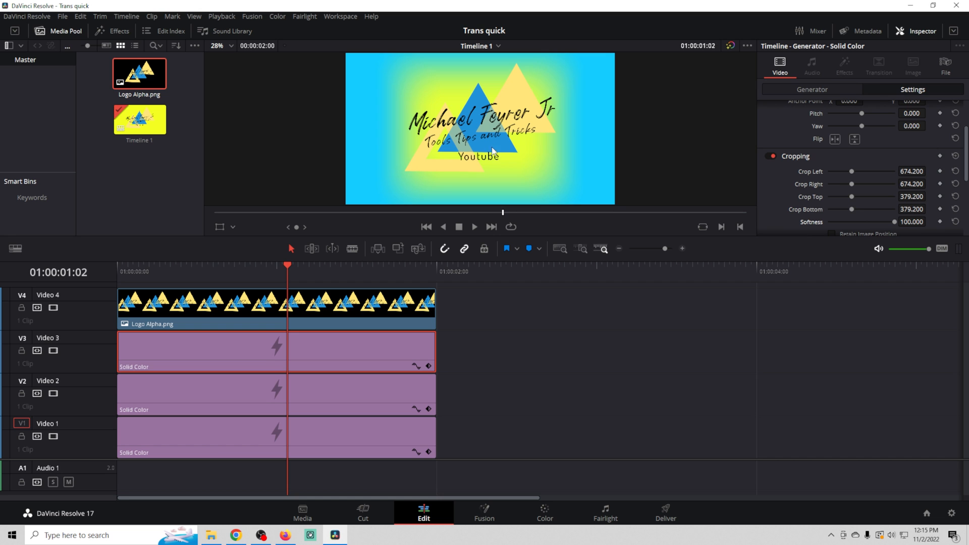
- Scale the Logo Alpha.png clip's Zoom X/Y down to 0.820
click(216, 309)
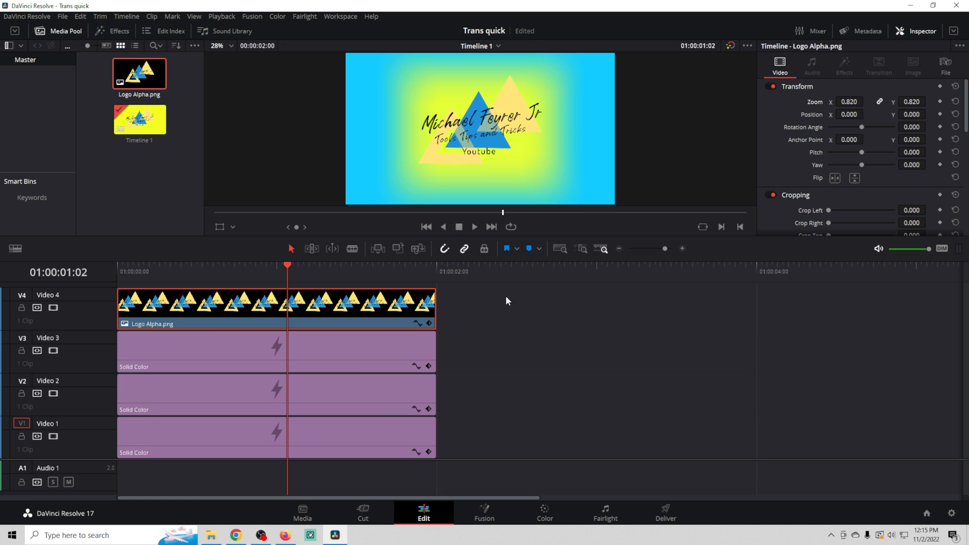
click(201, 349)
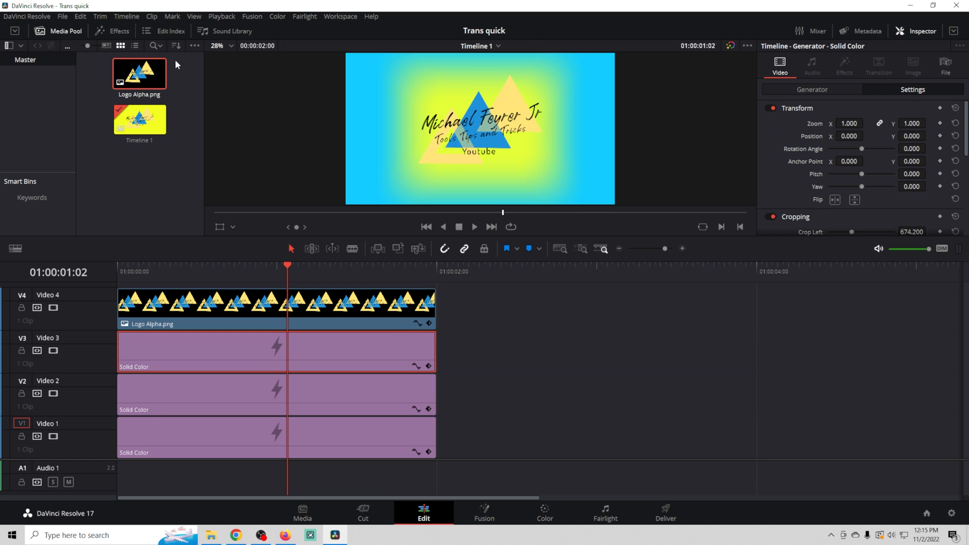
- Place a Venetian Blind Wipe at the start of the Video 2 solid colour clip
click(112, 32)
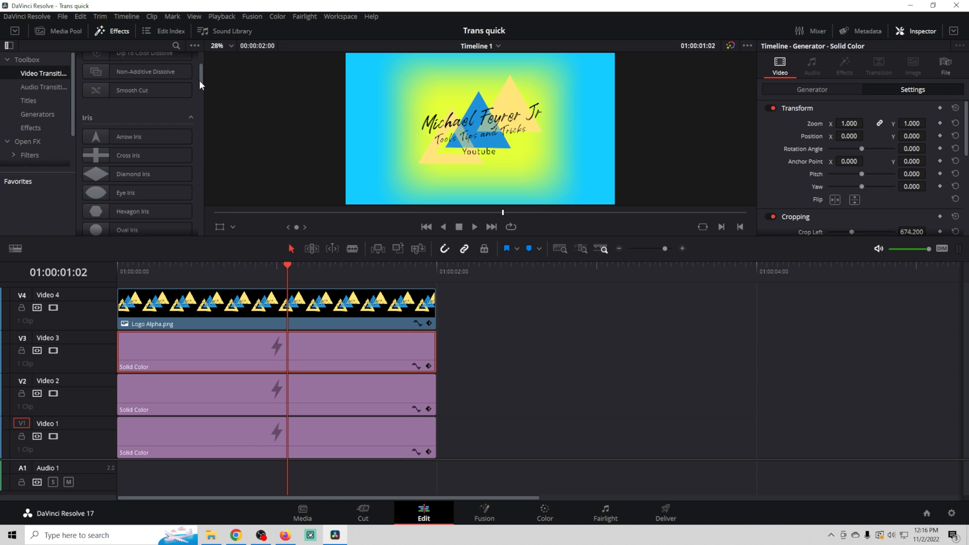
scroll(down, 3)
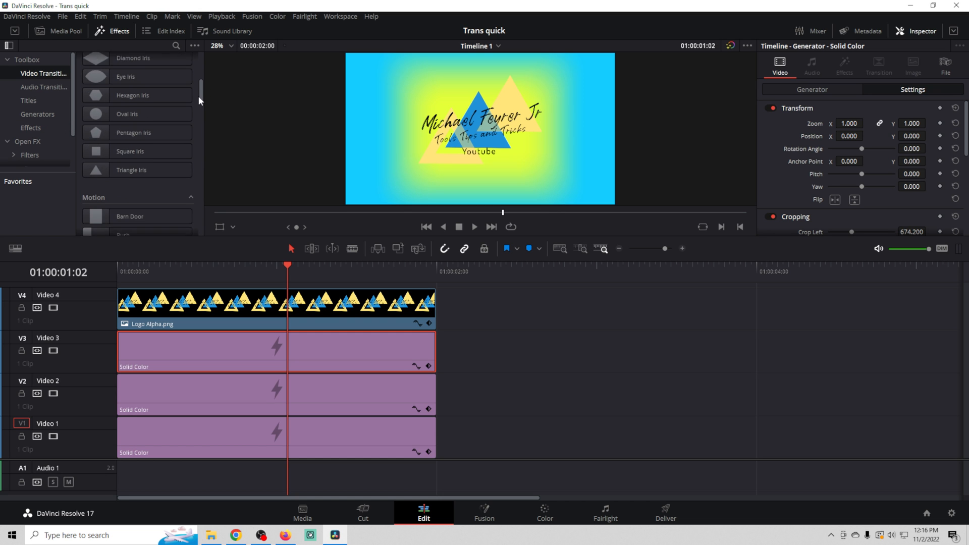
scroll(down, 3)
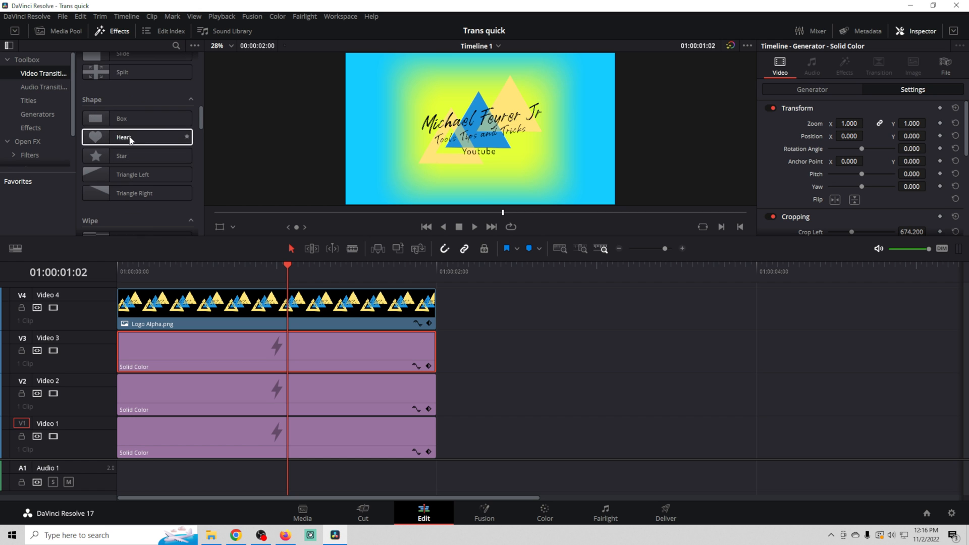
click(137, 155)
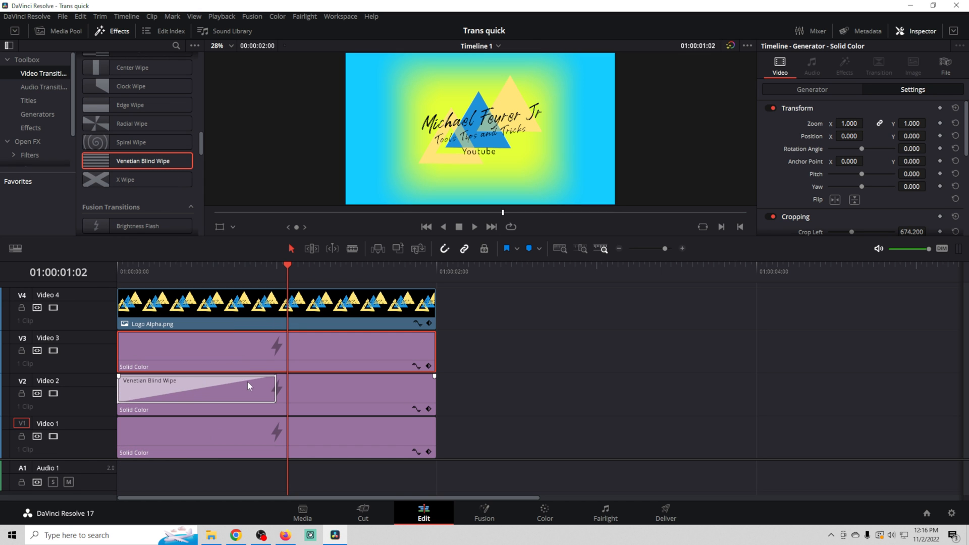
- Set the Venetian Blind Wipe's Ease to In & Out and preview it partway through
click(186, 387)
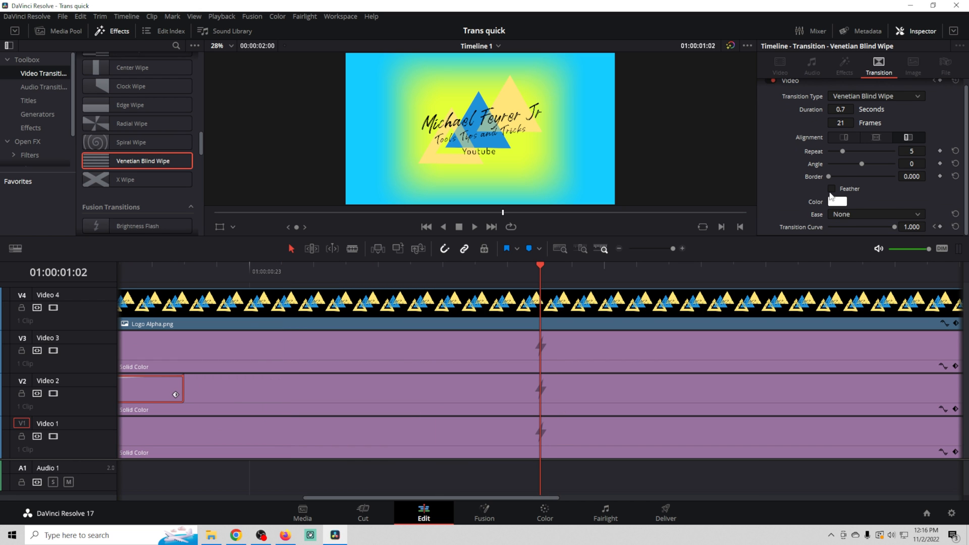
click(874, 214)
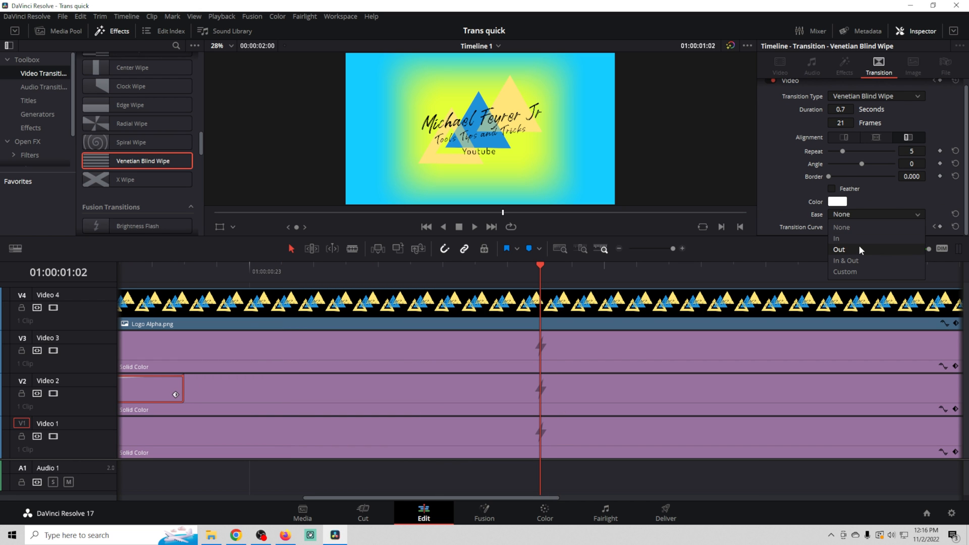
mouse_move(848, 261)
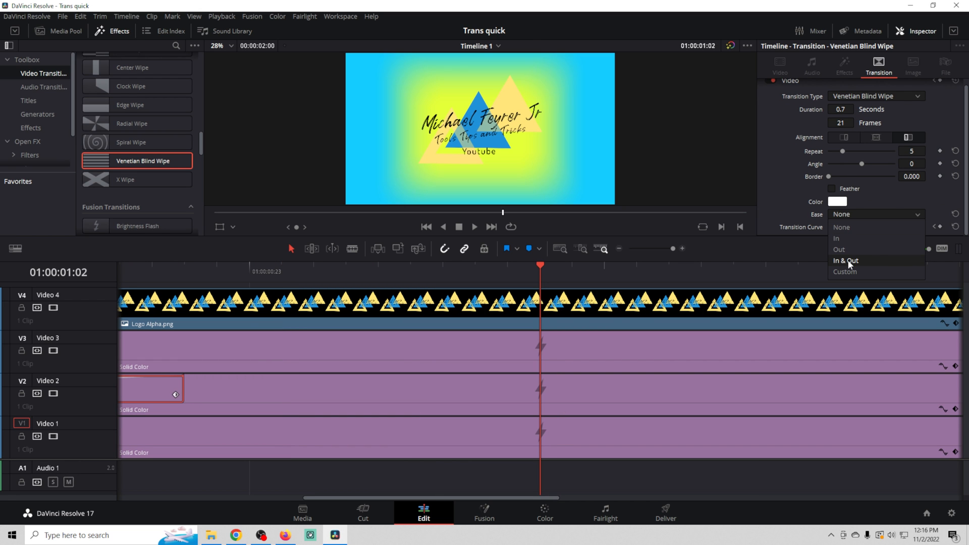
click(844, 261)
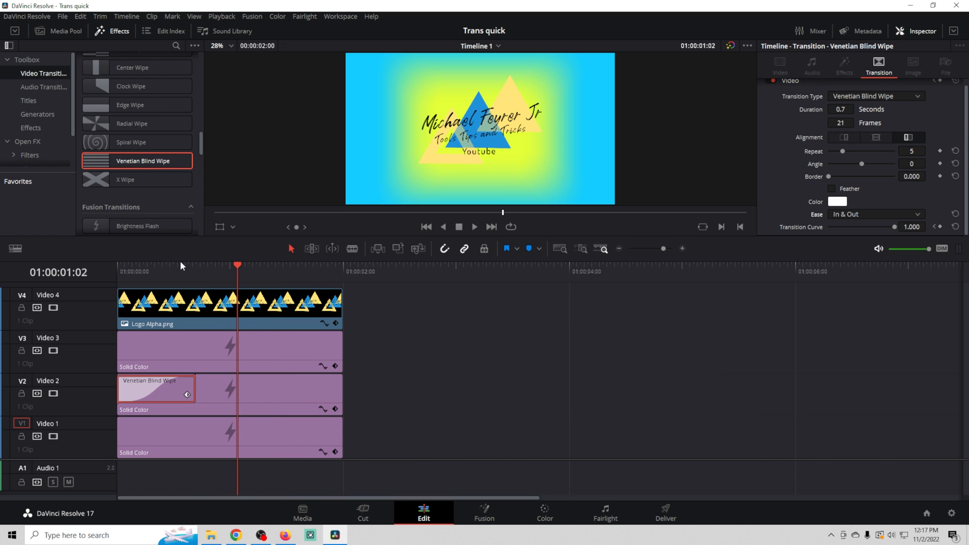
click(151, 264)
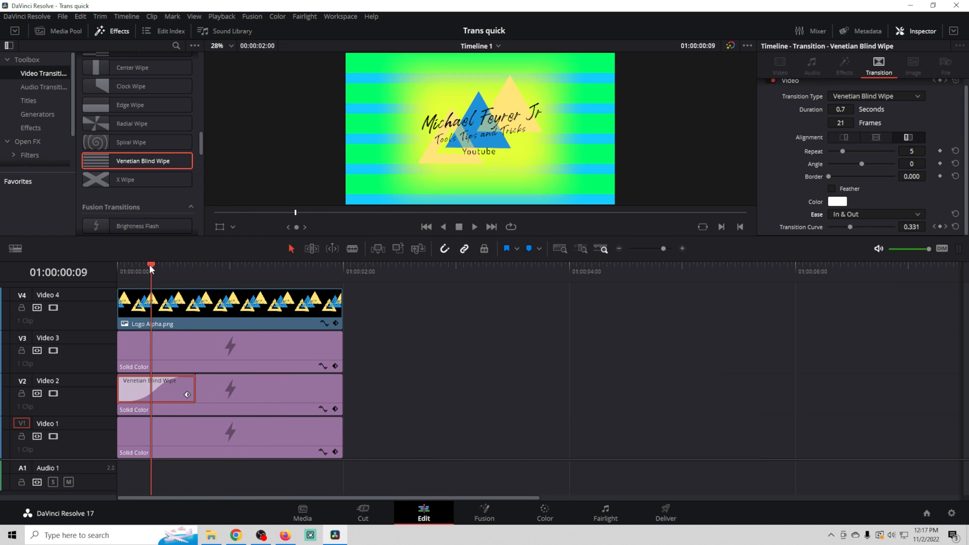
click(426, 228)
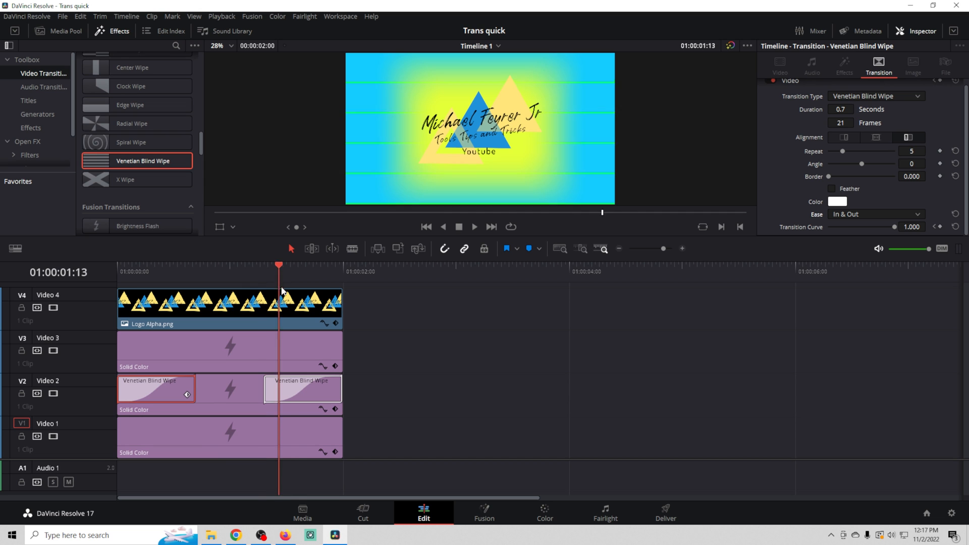
- Copy the eased wipe to the end of Video 2 and both ends of Video 3
click(241, 266)
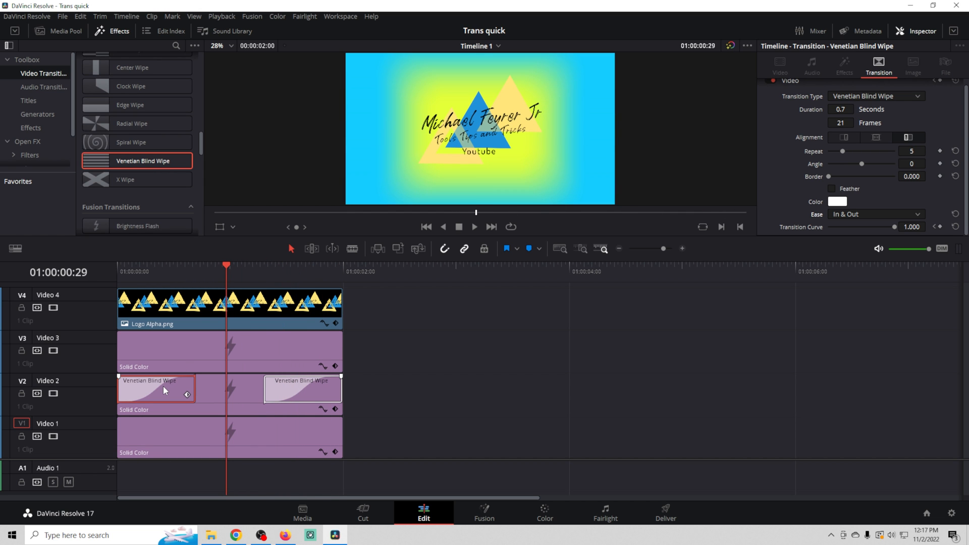
mouse_move(159, 351)
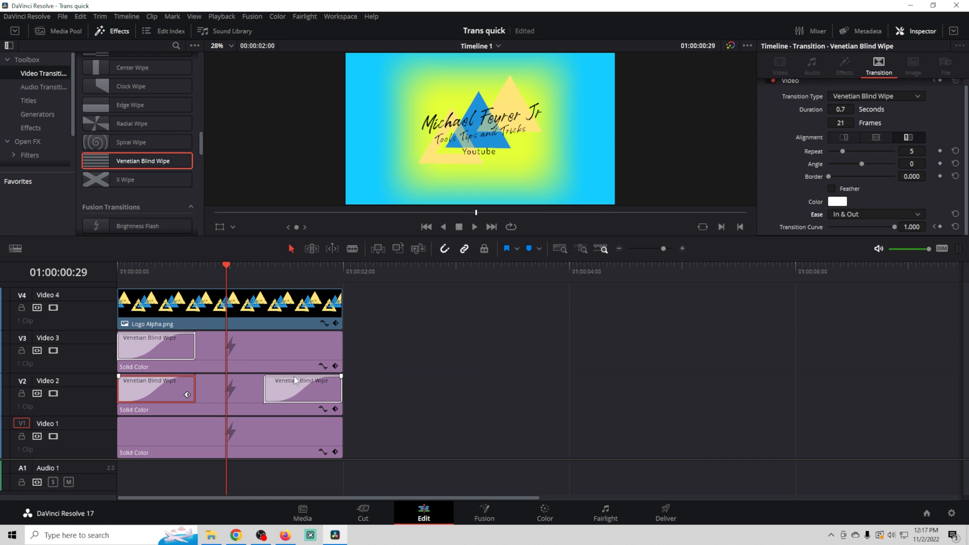
click(303, 389)
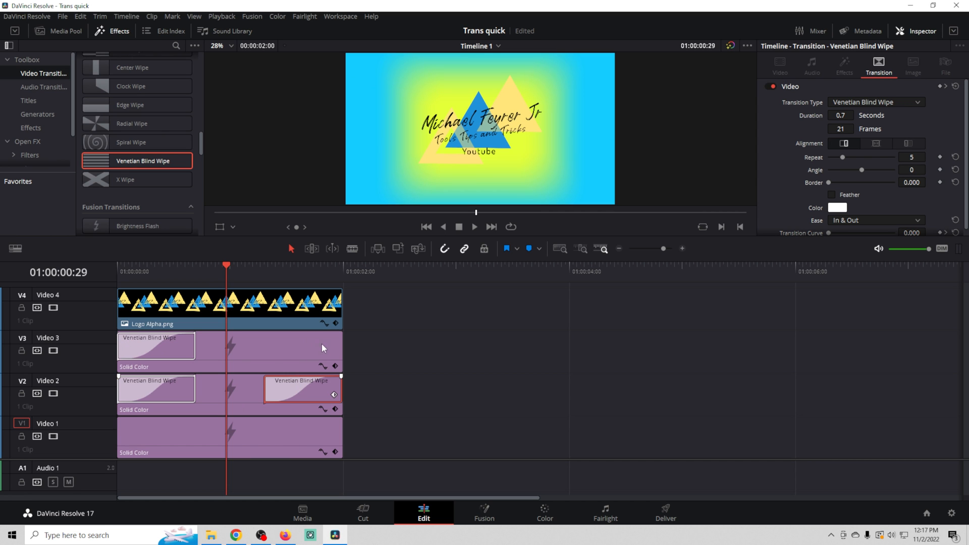
click(148, 264)
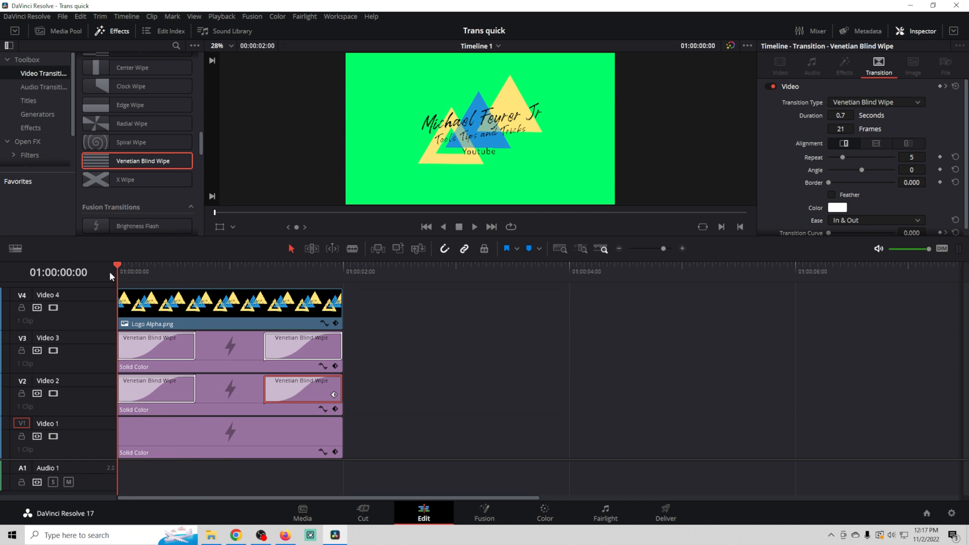
- Recolour the Video 1 Solid Color from pure green to lime green #84ff00 and preview the blinds
click(229, 436)
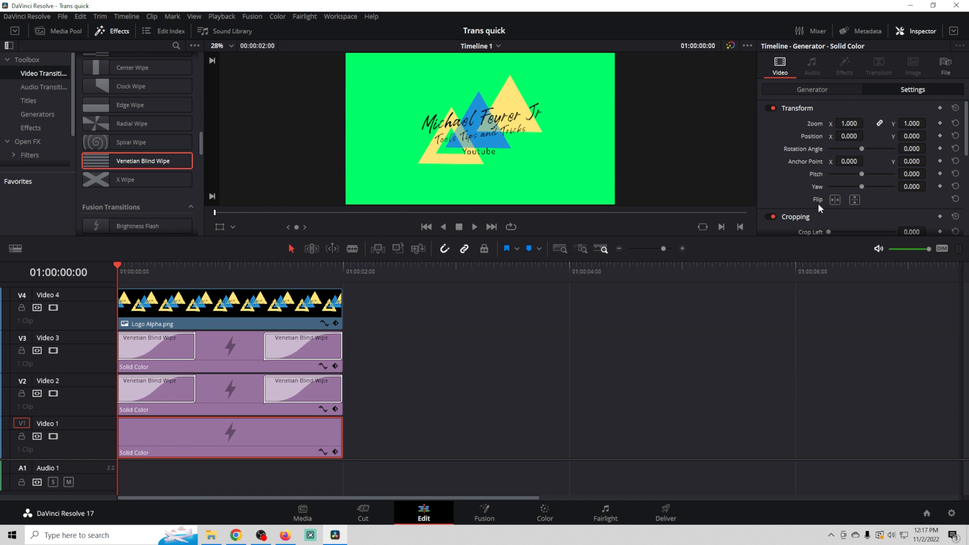
mouse_move(846, 150)
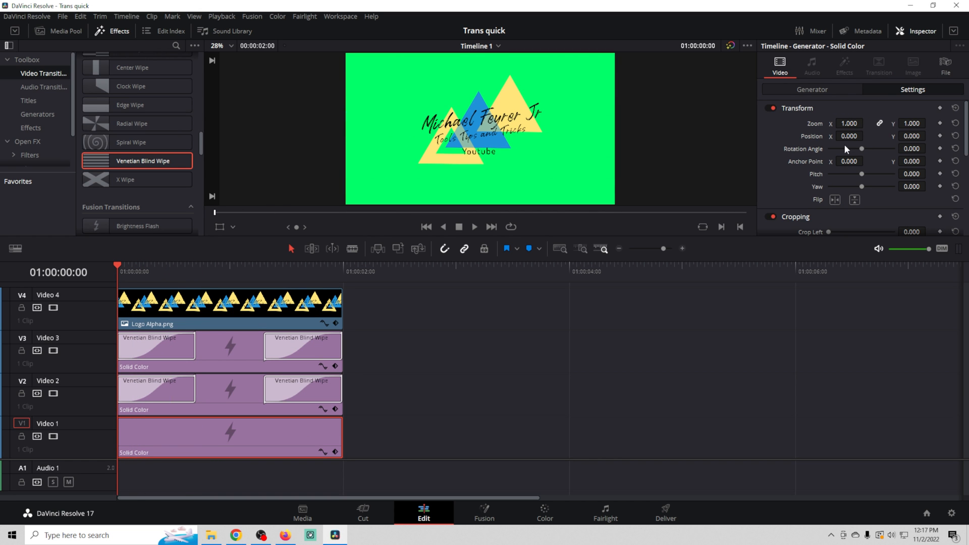
click(838, 123)
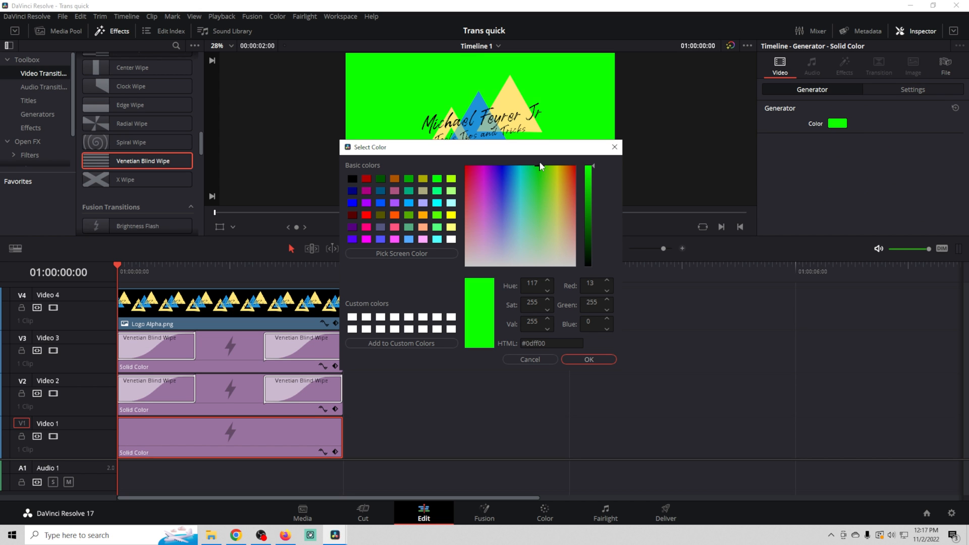
click(541, 168)
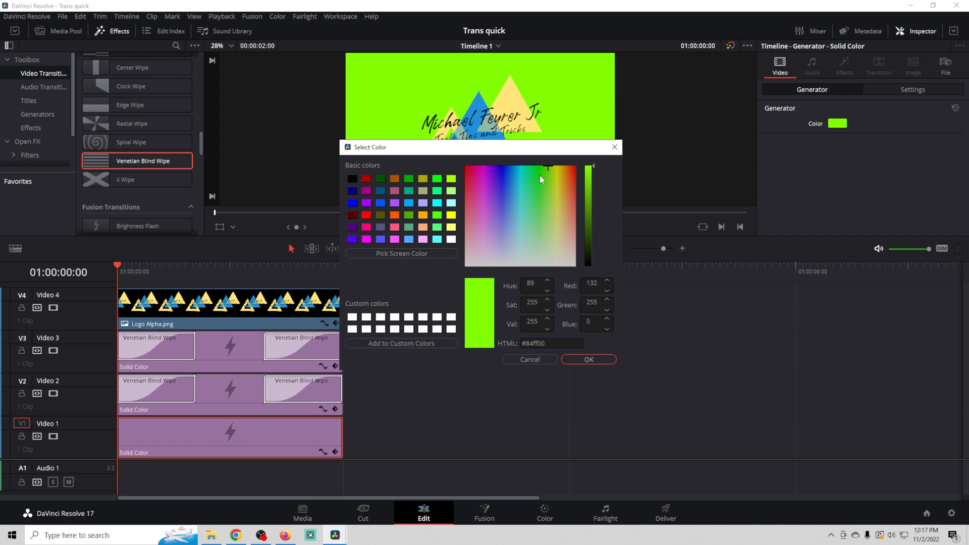
click(588, 359)
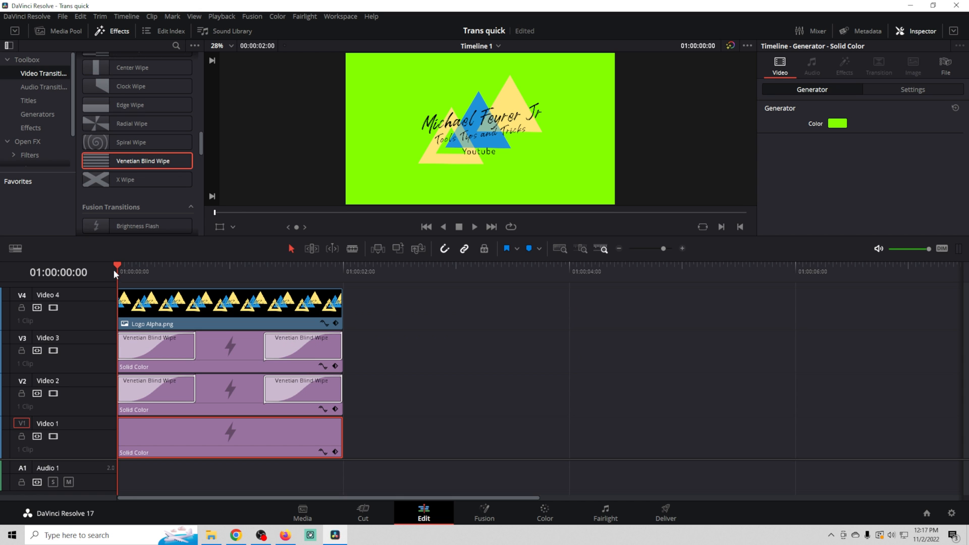
drag(117, 266, 170, 266)
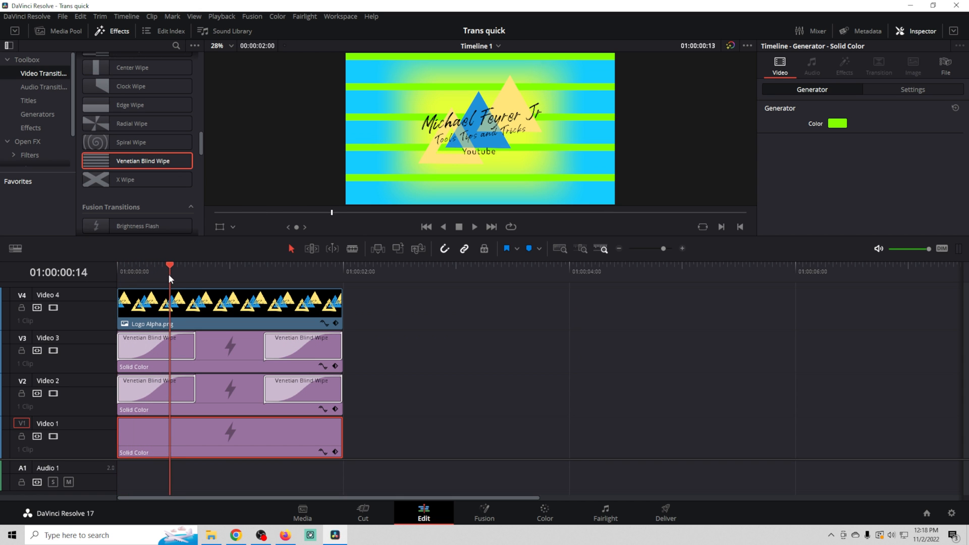
click(282, 266)
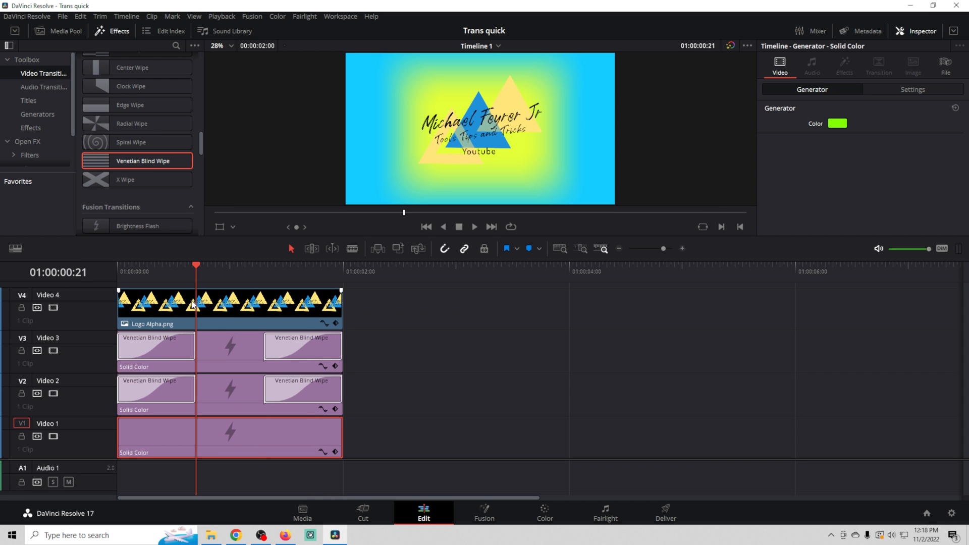
click(156, 346)
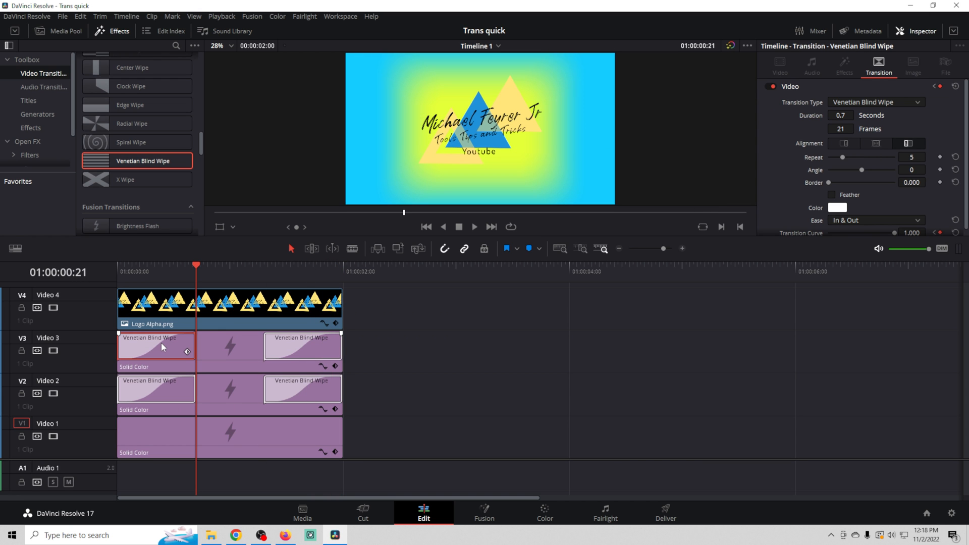
mouse_move(149, 313)
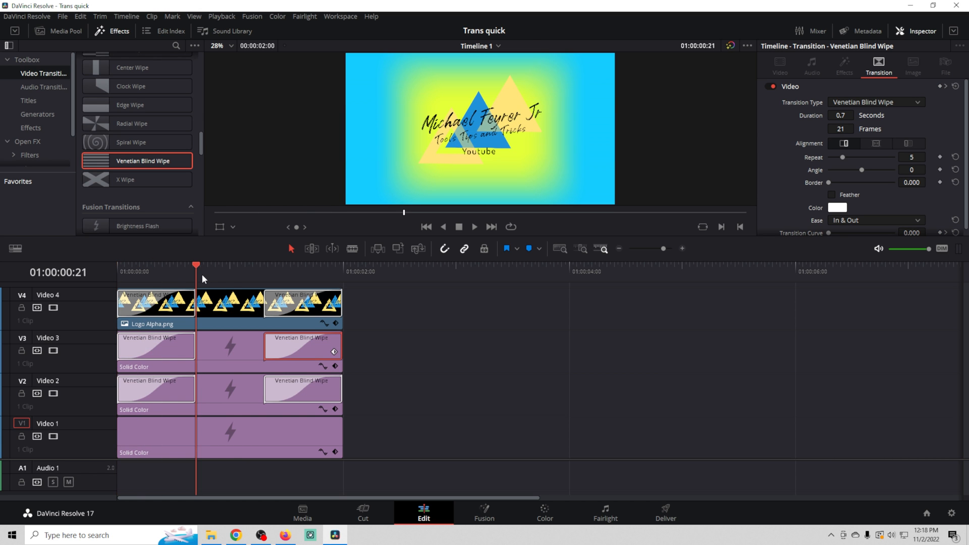
click(327, 268)
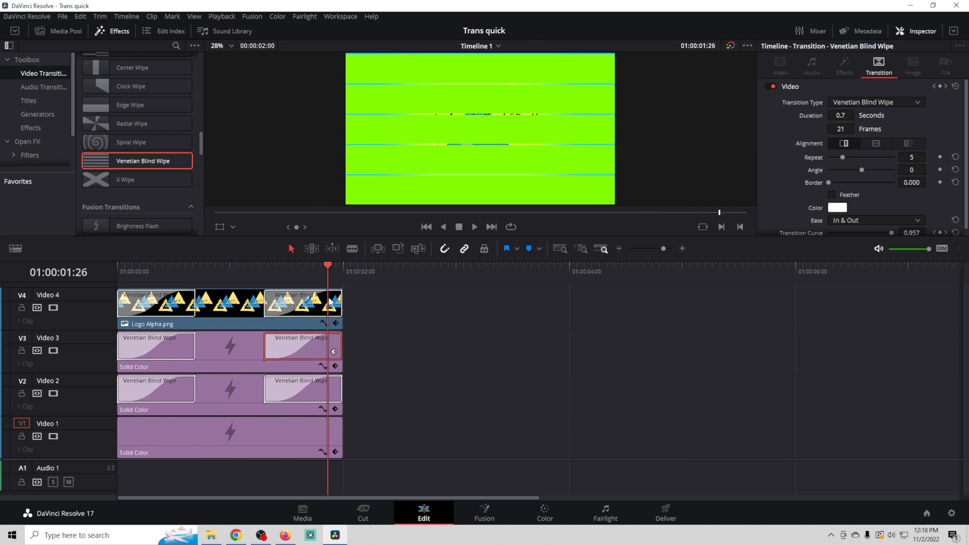
click(343, 264)
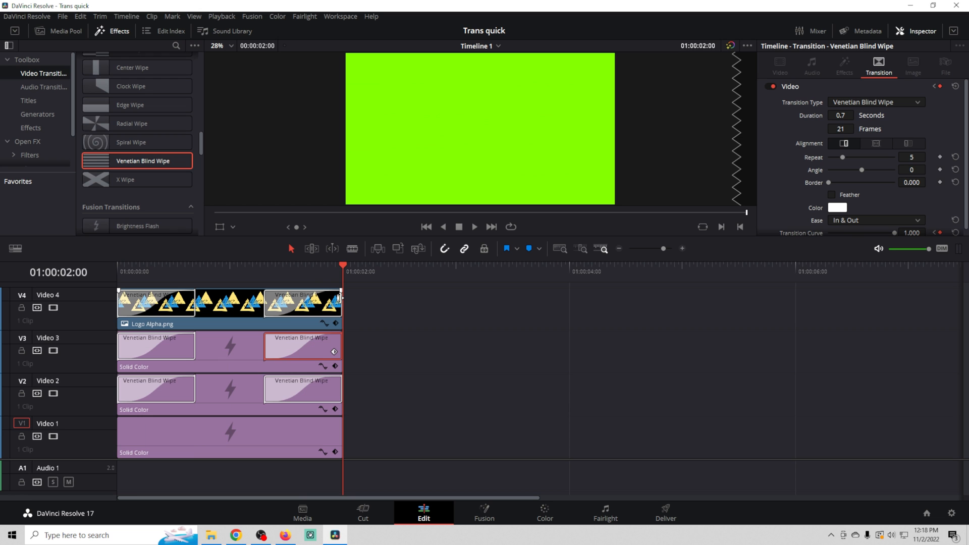
mouse_move(323, 270)
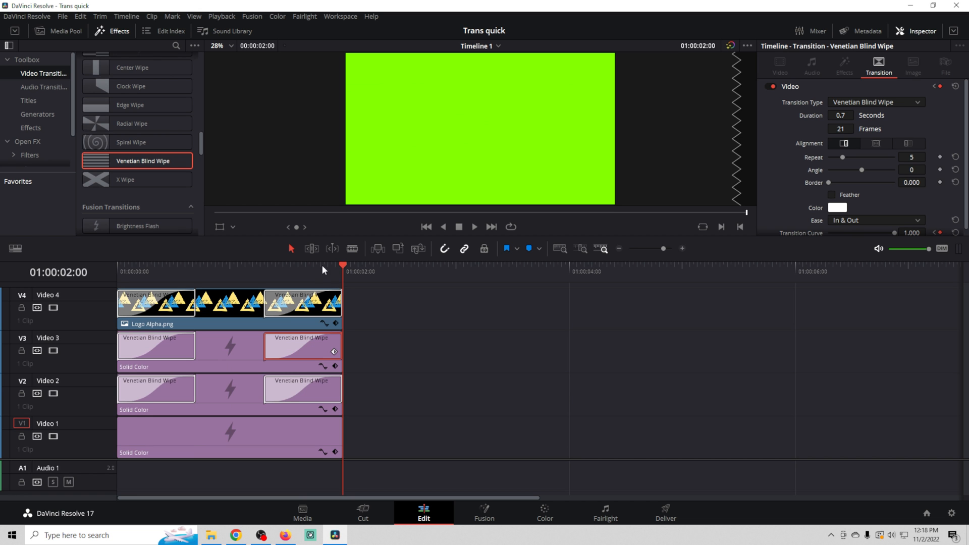
- Render Timeline 1 as Blinds.mov into the SOTE ep5 folder via the render queue
click(665, 512)
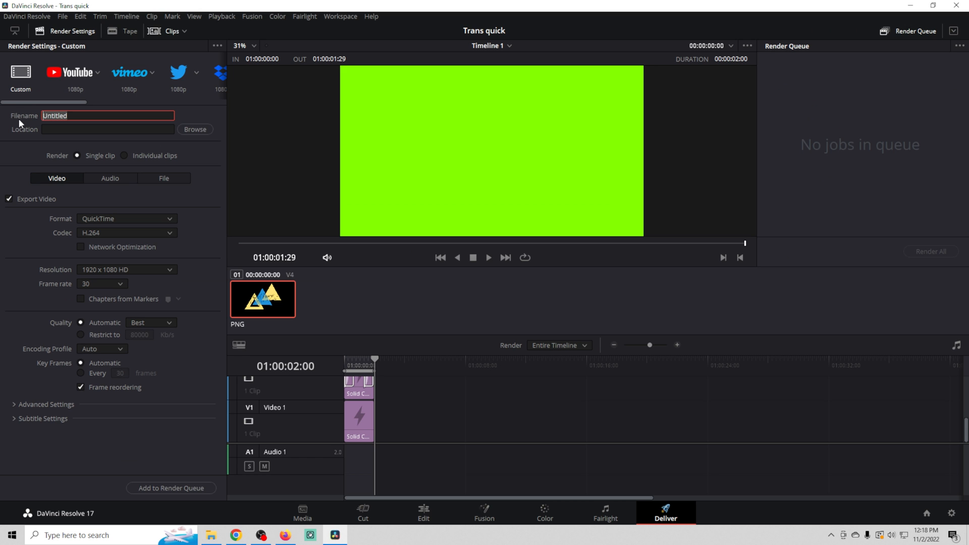
text(Blinds)
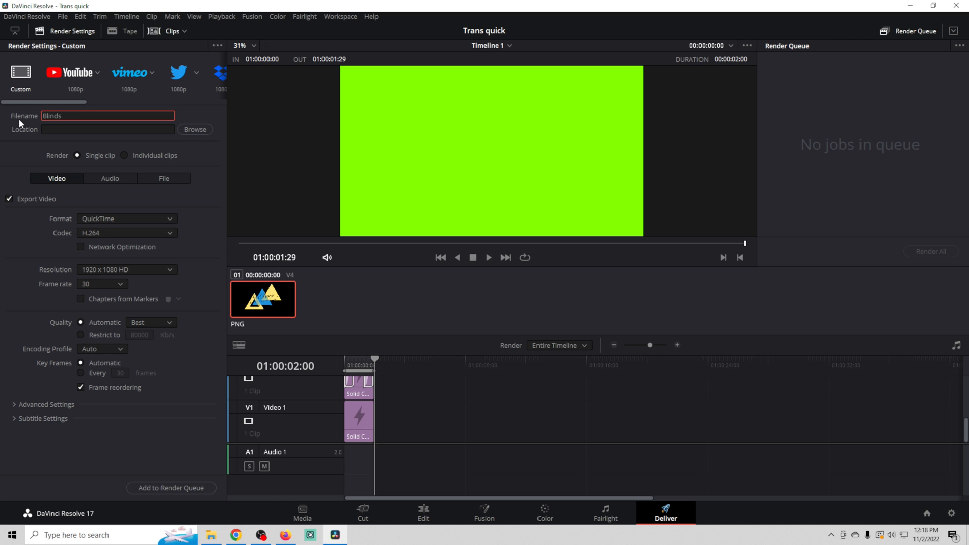
click(195, 129)
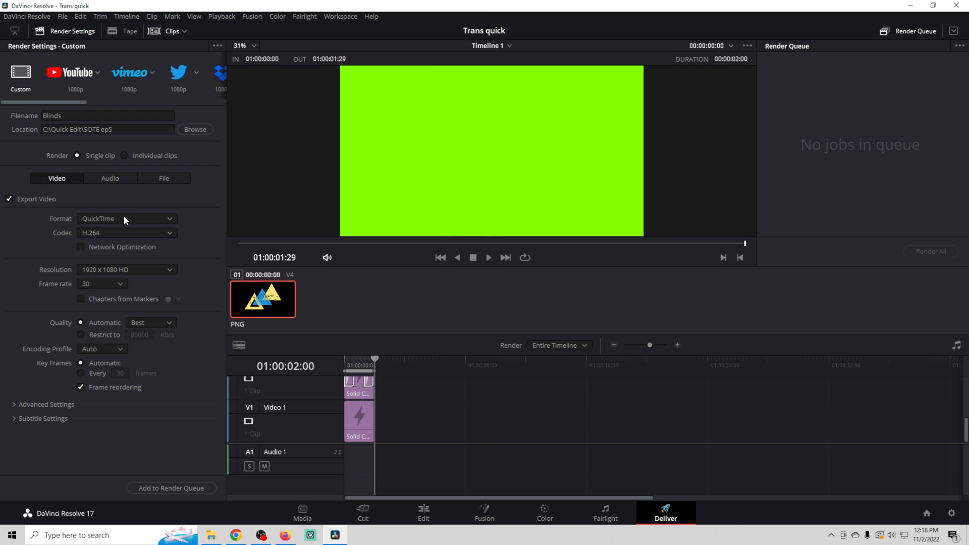
mouse_move(129, 299)
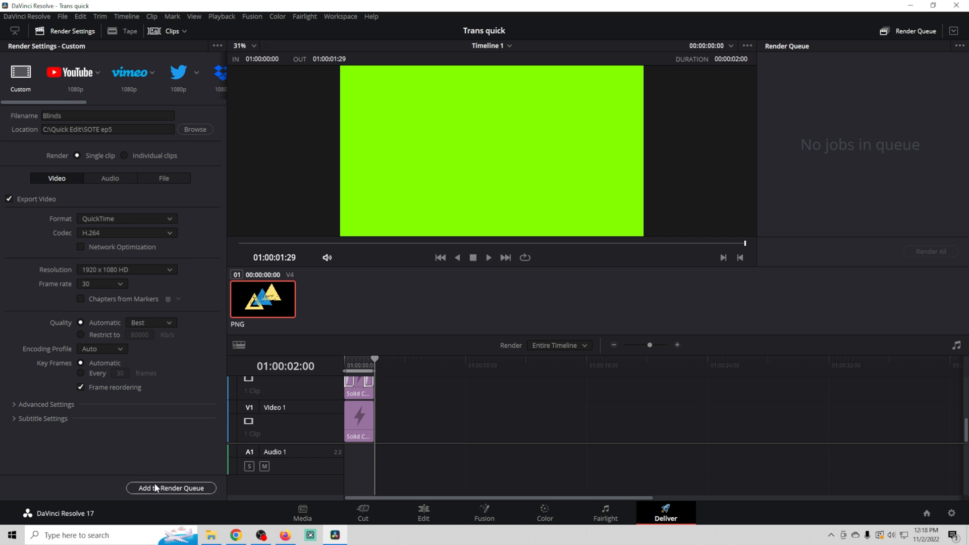
click(172, 488)
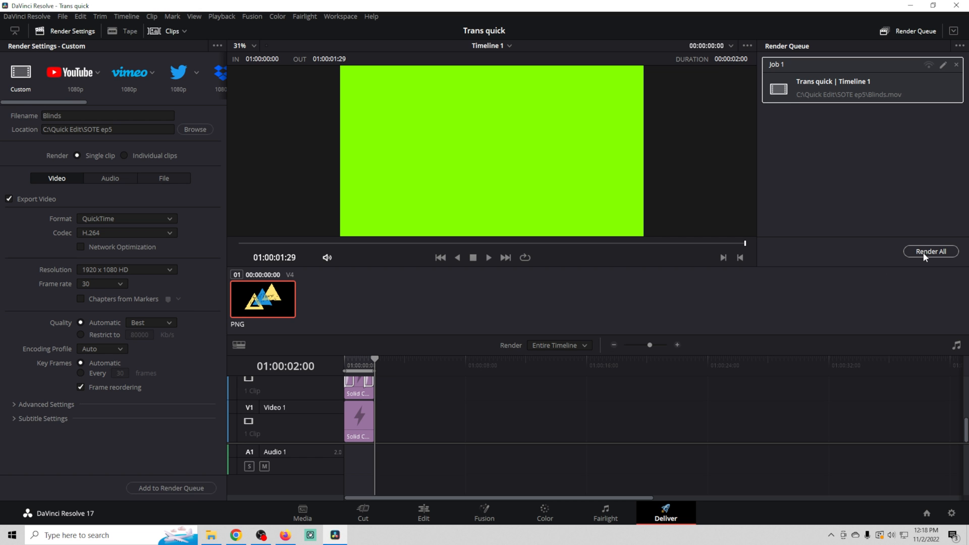
click(930, 252)
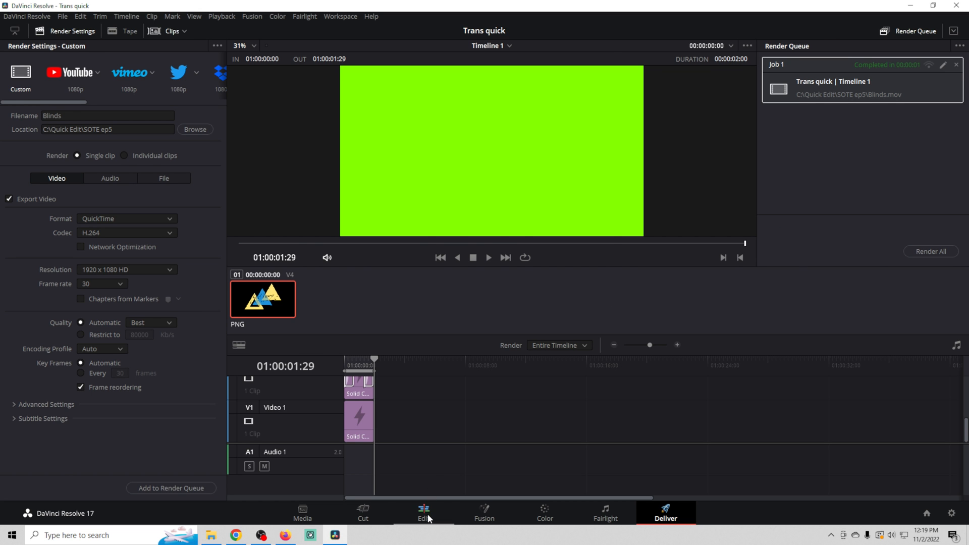
- Create Timeline 2 from the rendered Blinds.mov clip in the Media Pool
click(423, 511)
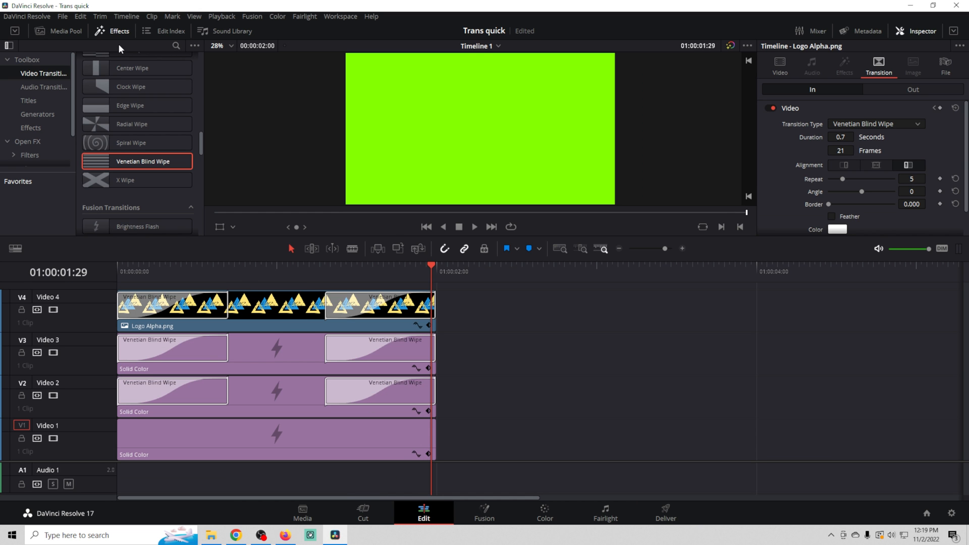
click(59, 32)
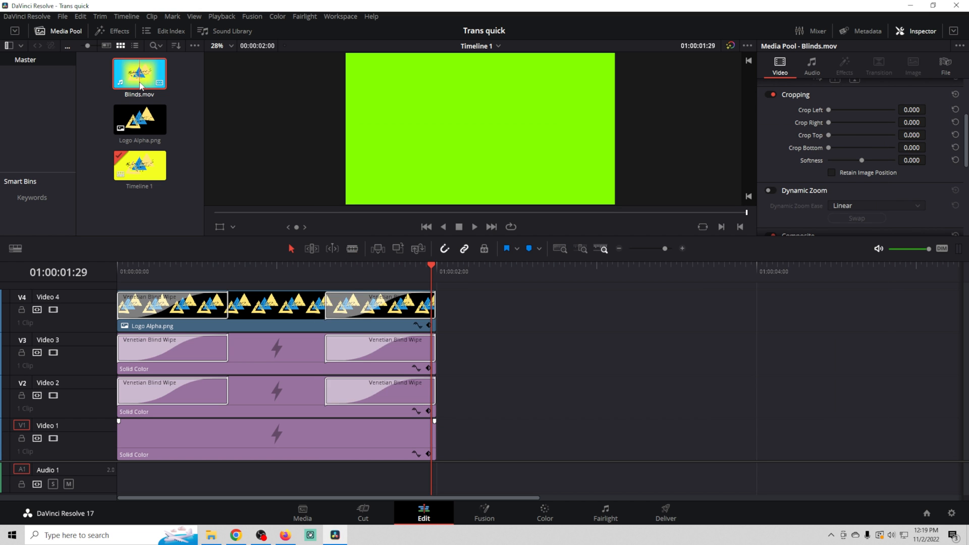
right_click(139, 73)
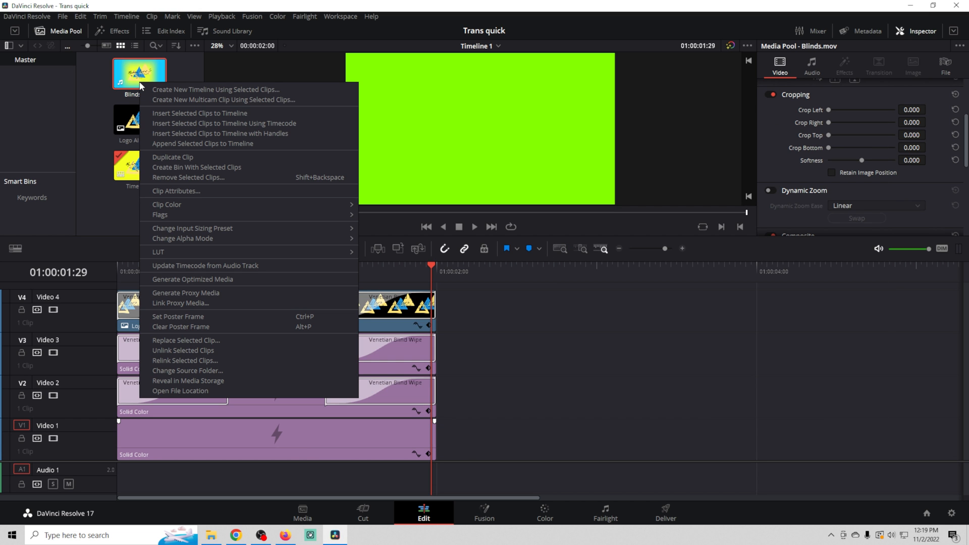
mouse_move(216, 90)
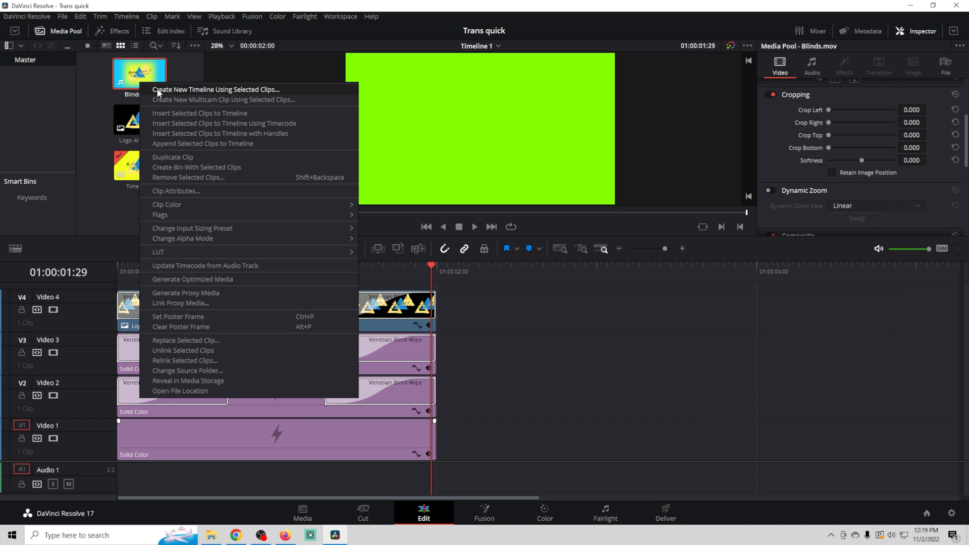
click(216, 90)
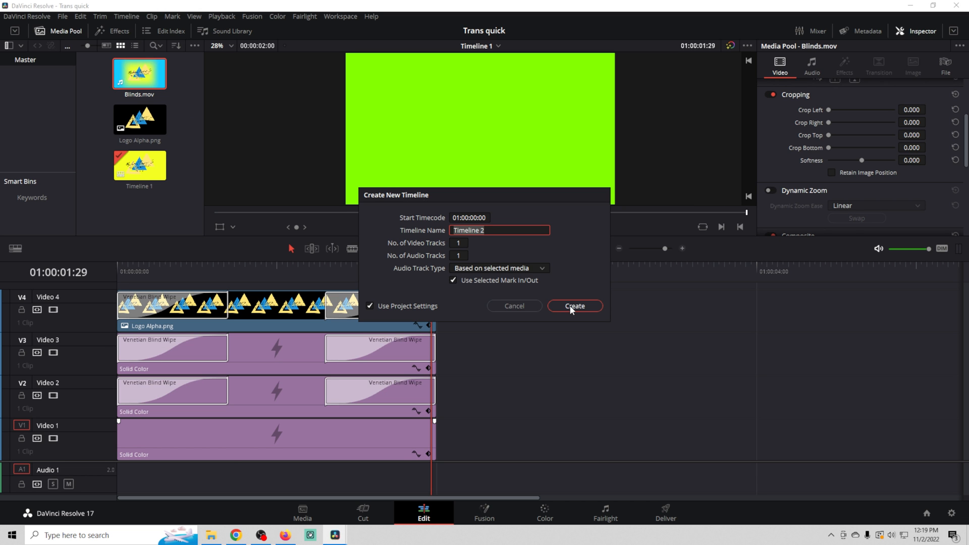
click(573, 305)
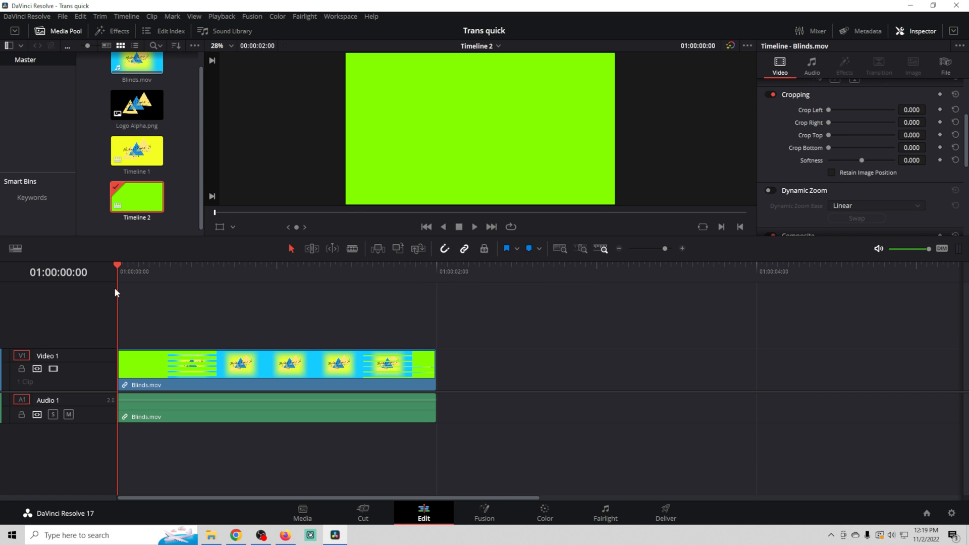
click(164, 266)
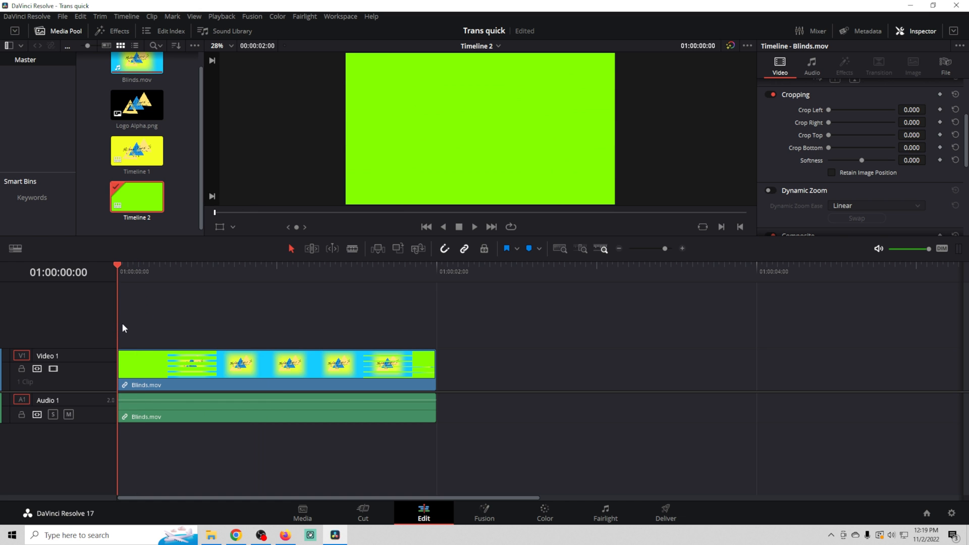
mouse_move(545, 503)
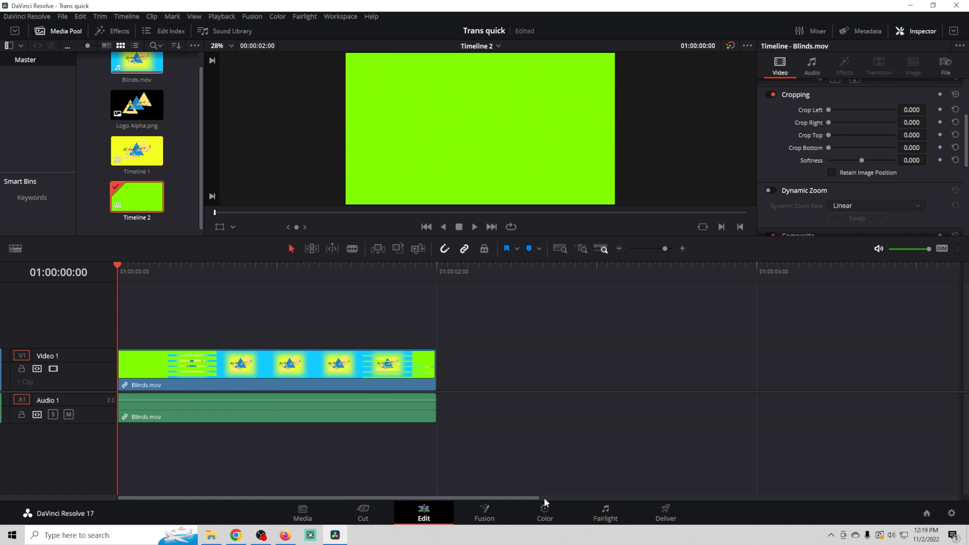
- Add an alpha output to the Blinds clip's node graph on the Color page
click(543, 509)
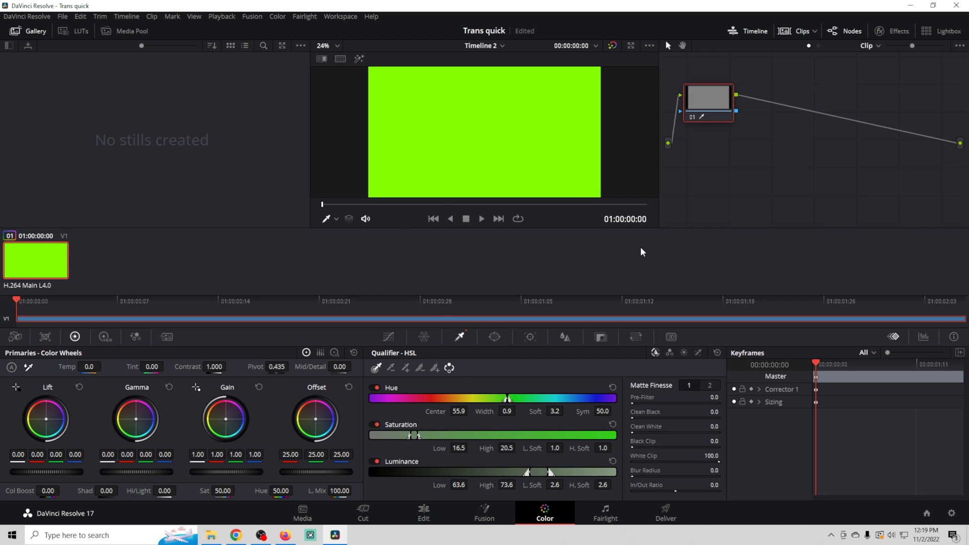
right_click(757, 166)
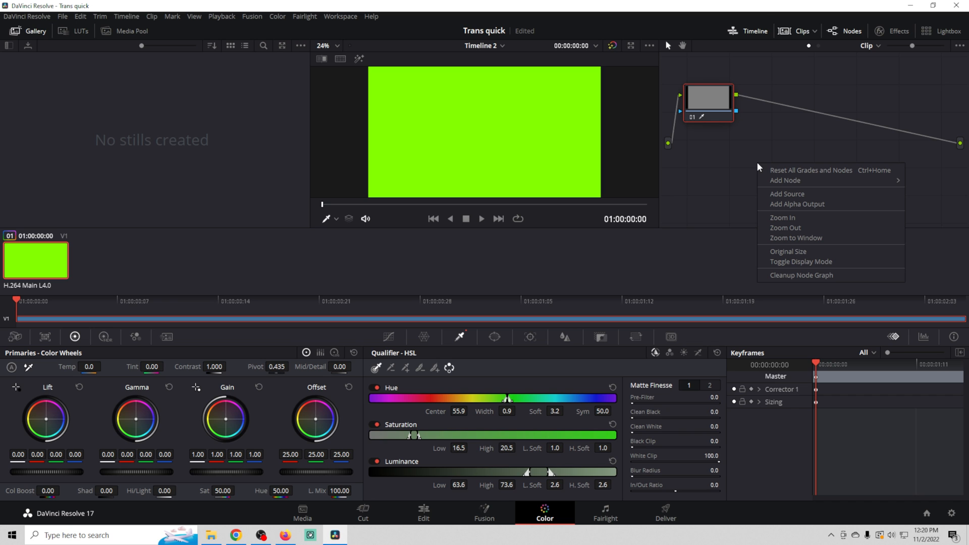
mouse_move(785, 180)
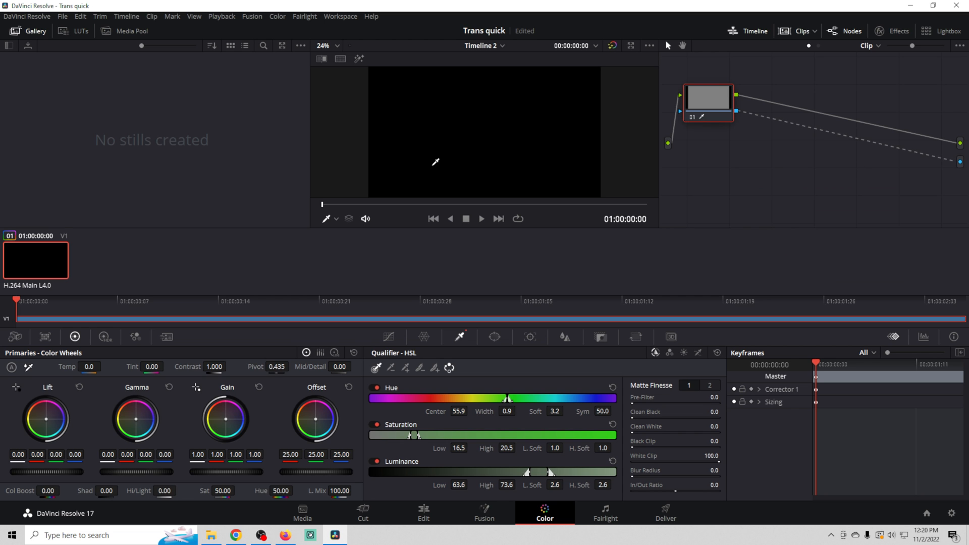
mouse_move(346, 259)
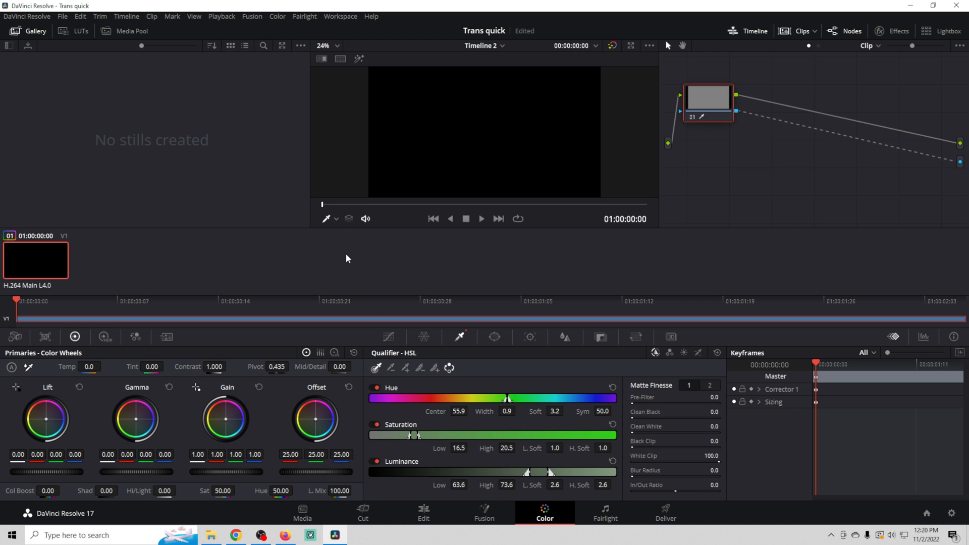
mouse_move(323, 206)
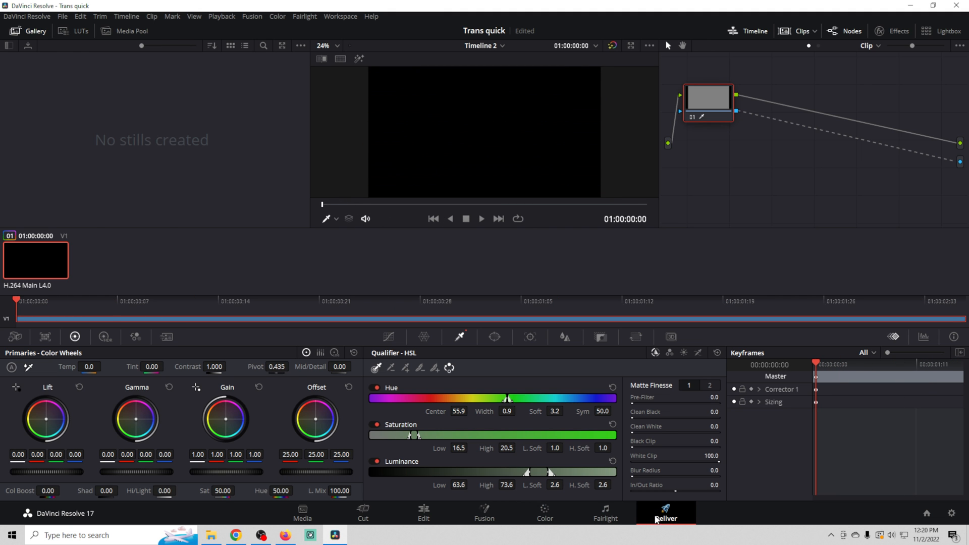
- Set the Blinds alpha render to Uncompressed BGRA 8-bit QuickTime with Export Alpha ticked and queue it
click(666, 512)
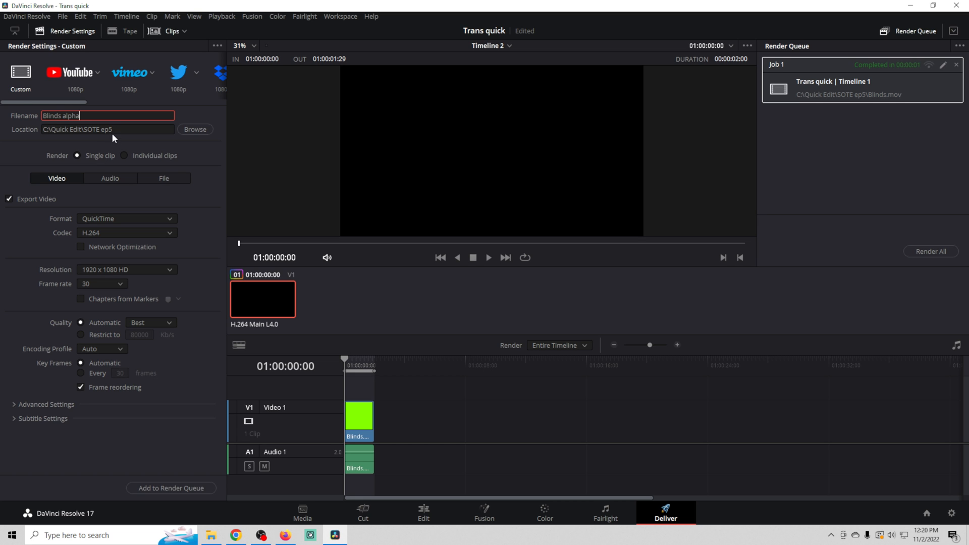
mouse_move(143, 149)
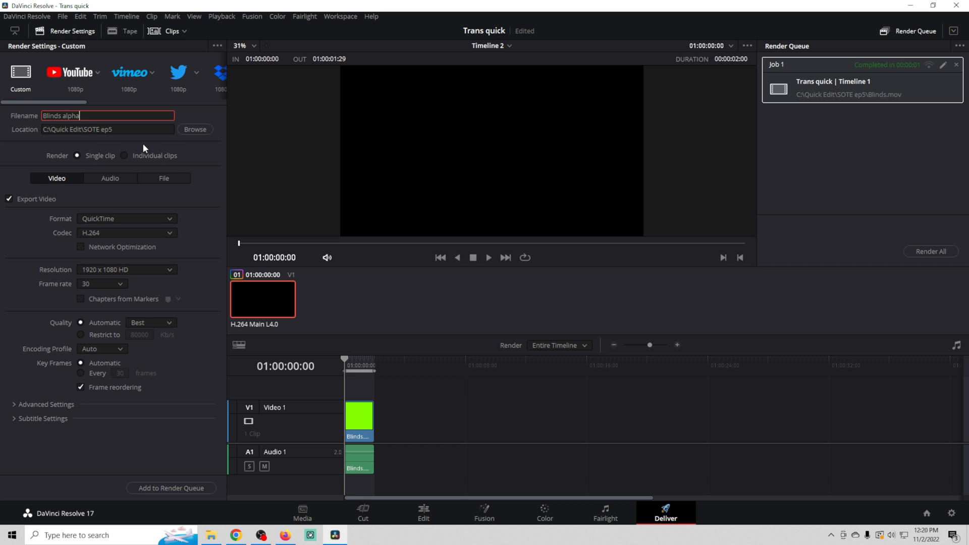
mouse_move(112, 224)
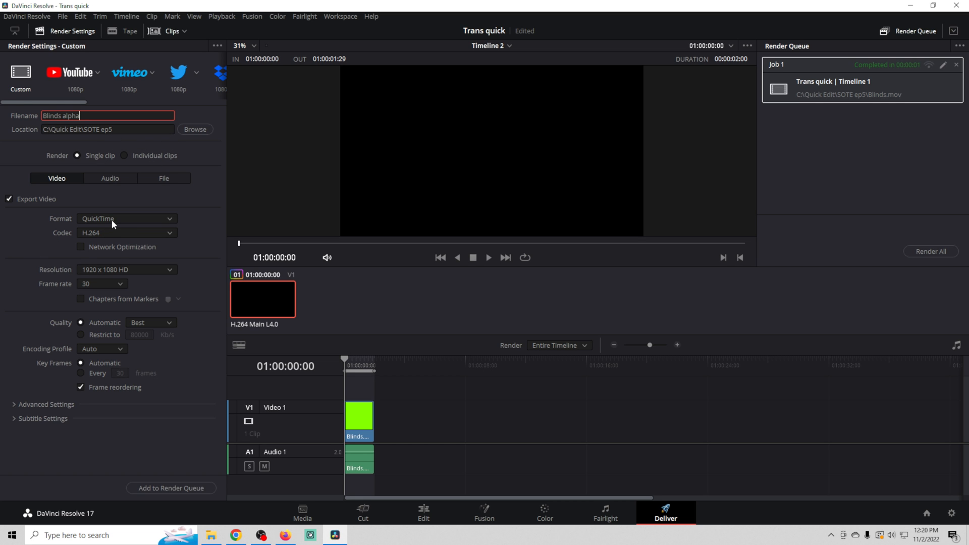
click(127, 233)
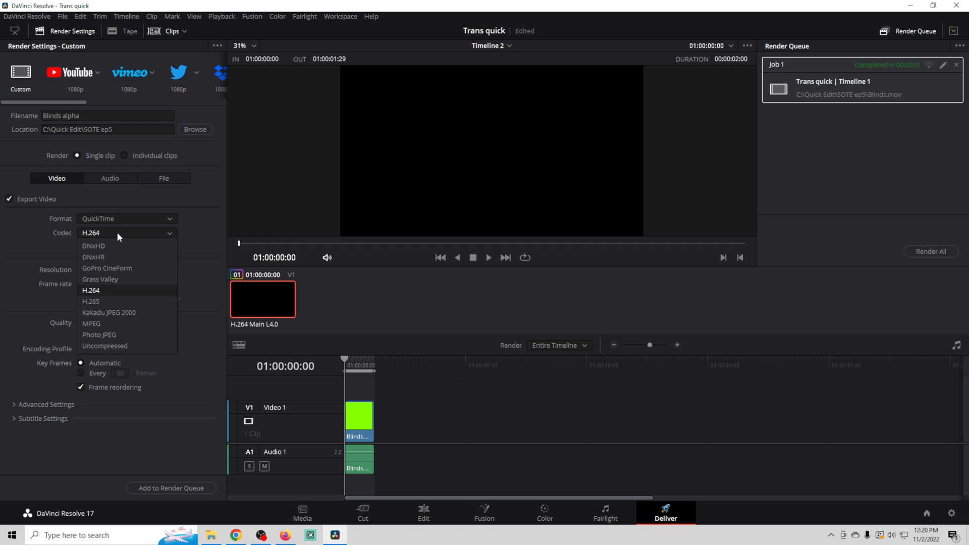
click(104, 345)
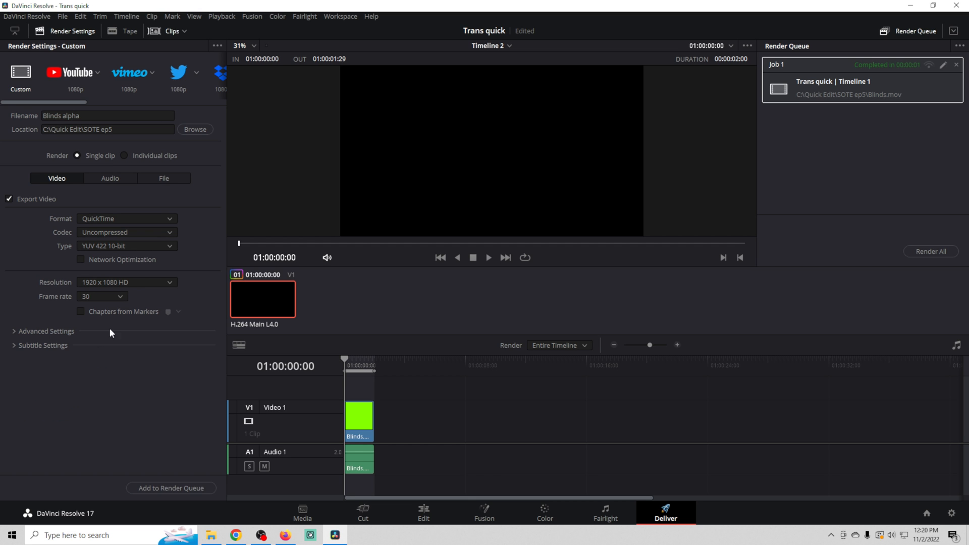
click(127, 246)
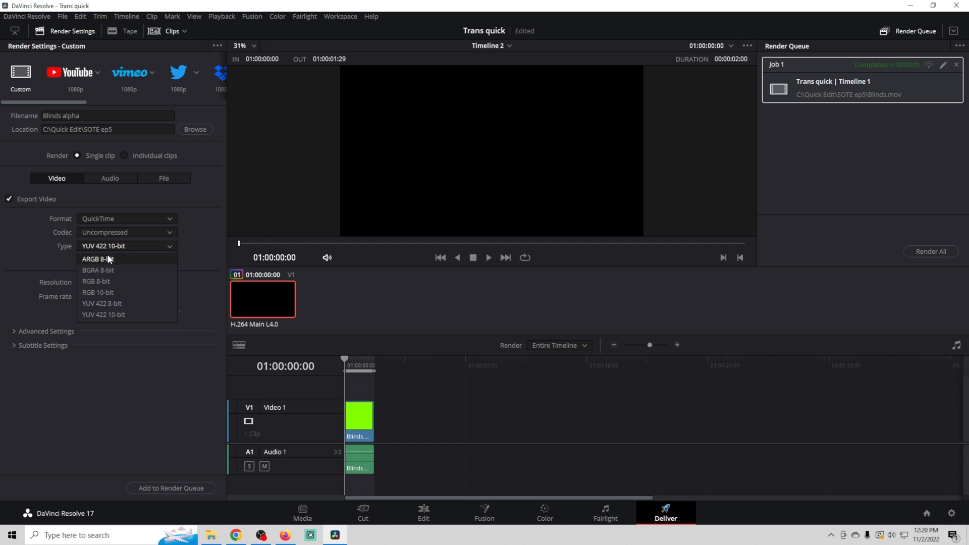
click(97, 272)
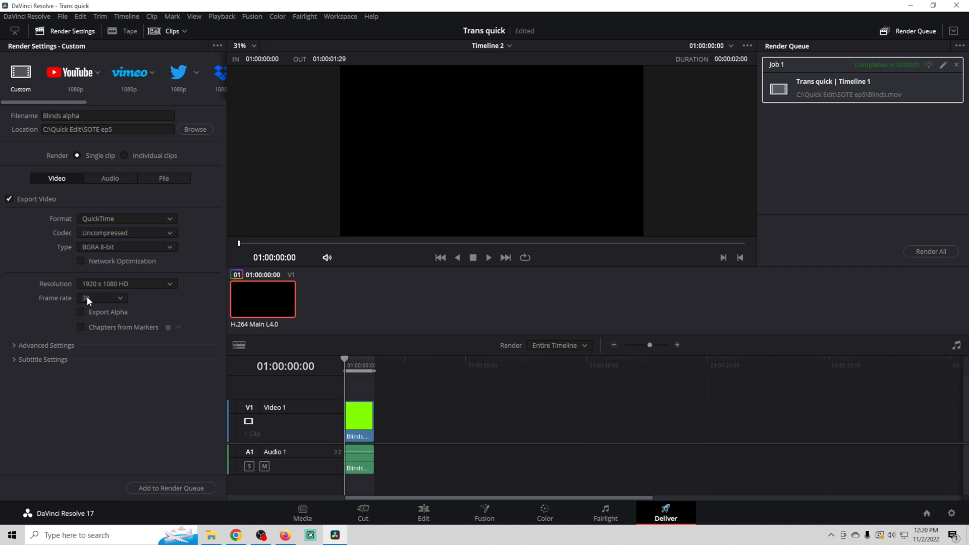
click(81, 312)
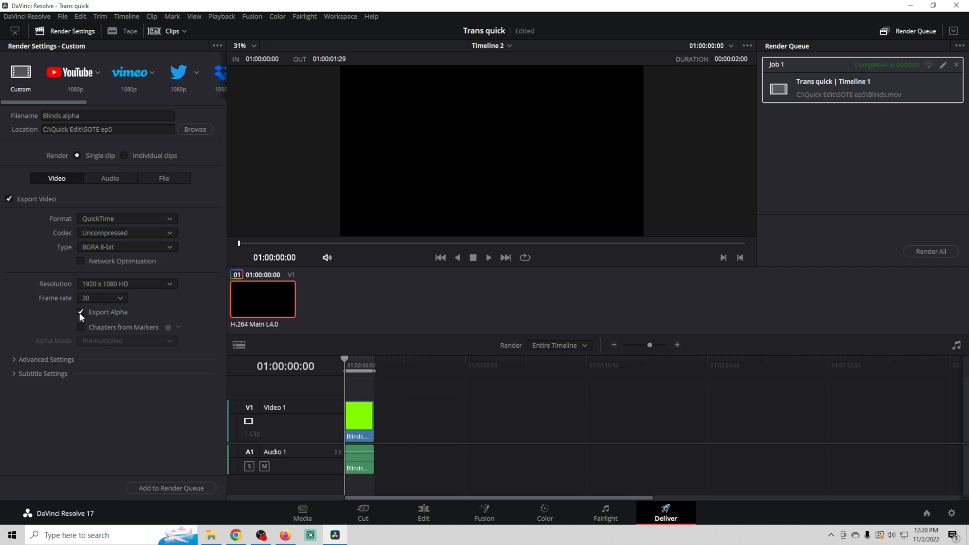
click(172, 489)
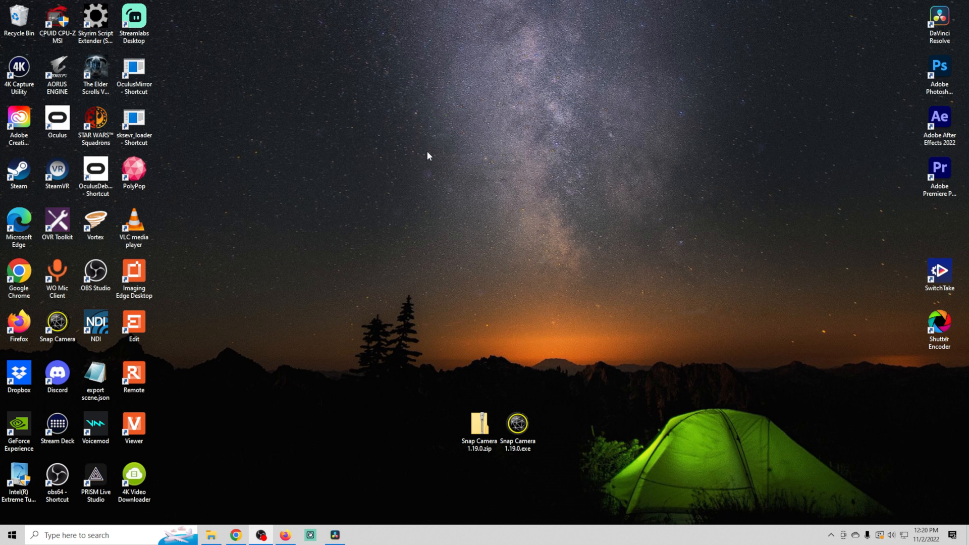
mouse_move(966, 351)
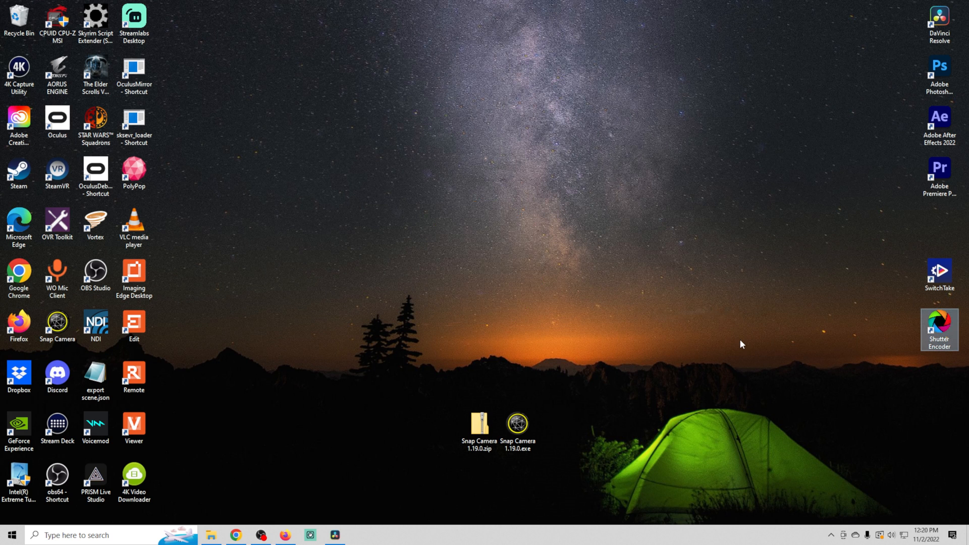
- Launch Shutter Encoder, decline the update, and move its window left
double_click(939, 323)
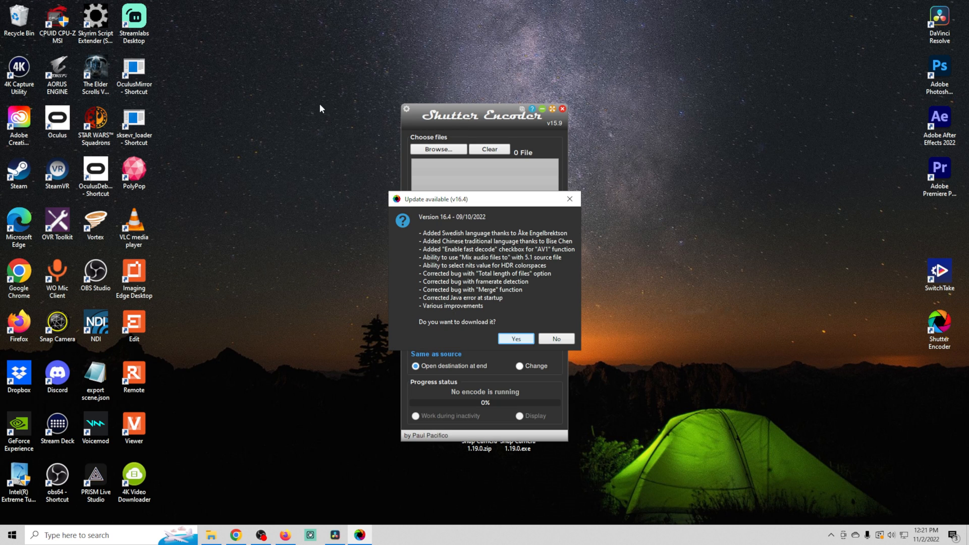
click(556, 338)
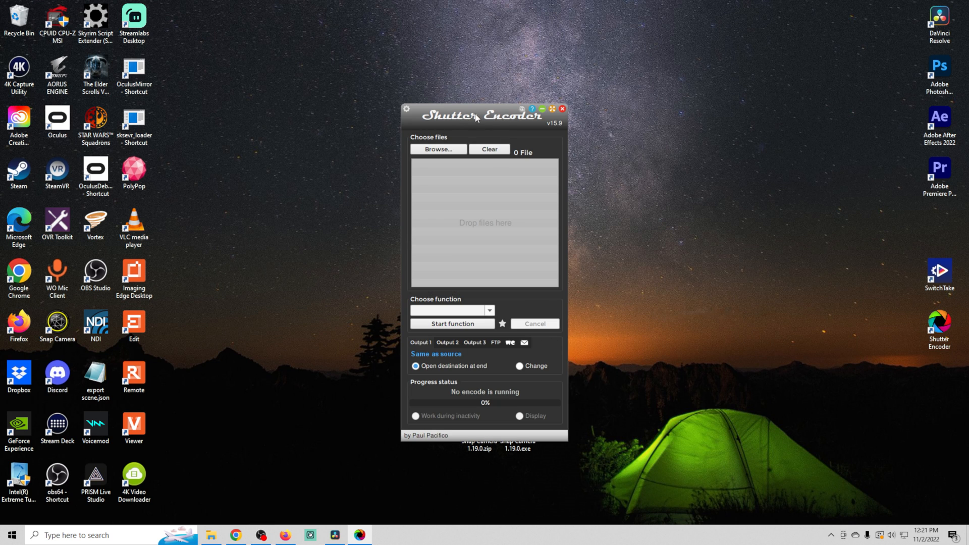
drag(475, 118, 302, 93)
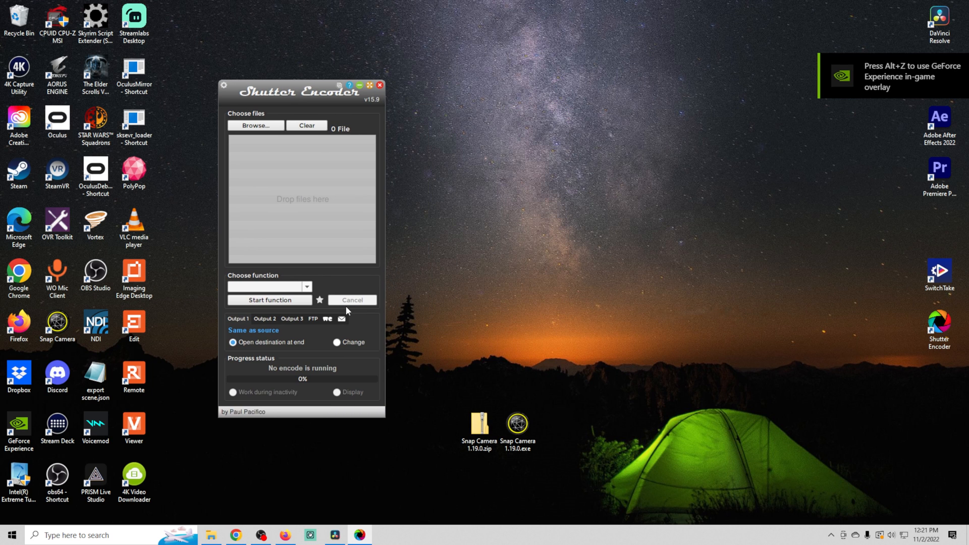
mouse_move(217, 525)
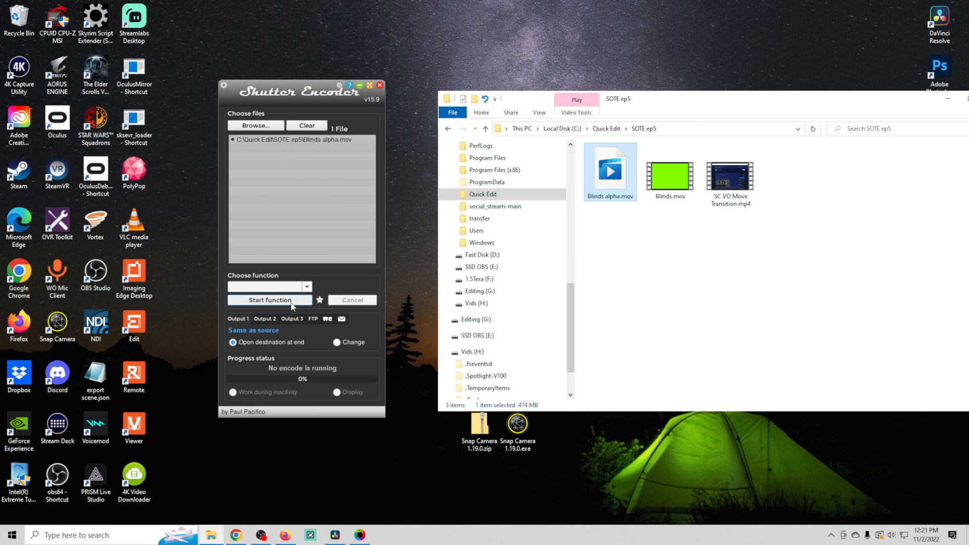
- Convert Blinds alpha.mov to VP9 WebM with Enable alpha channel ticked, then view the output folder
click(306, 286)
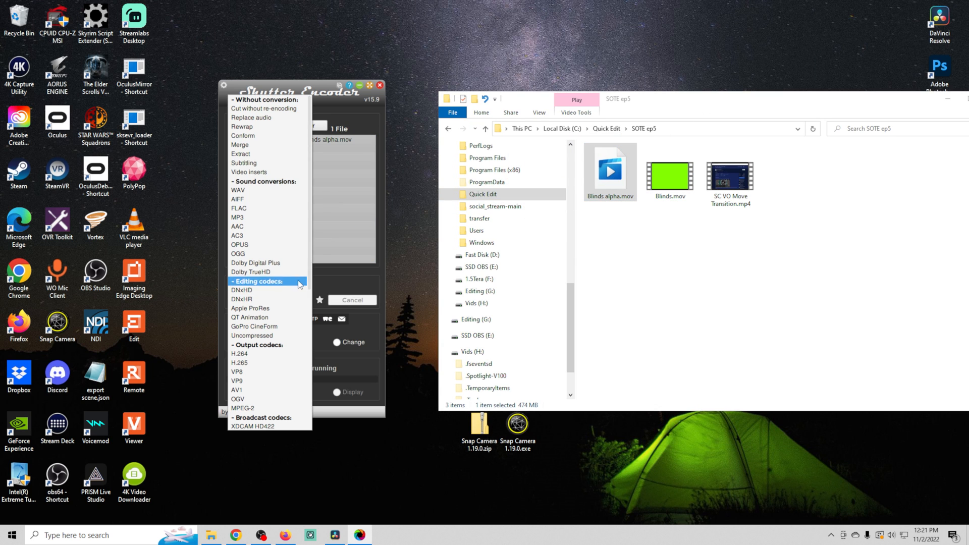
click(236, 372)
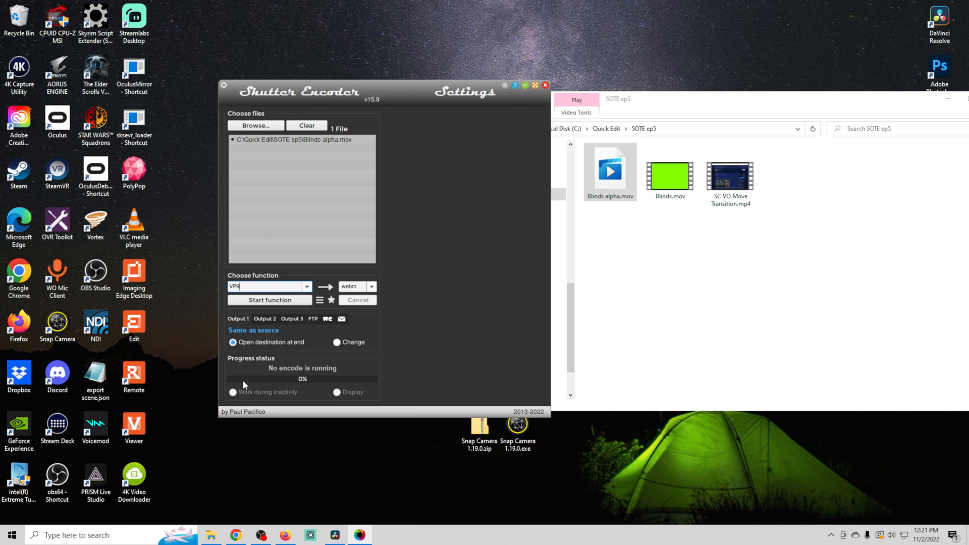
click(320, 300)
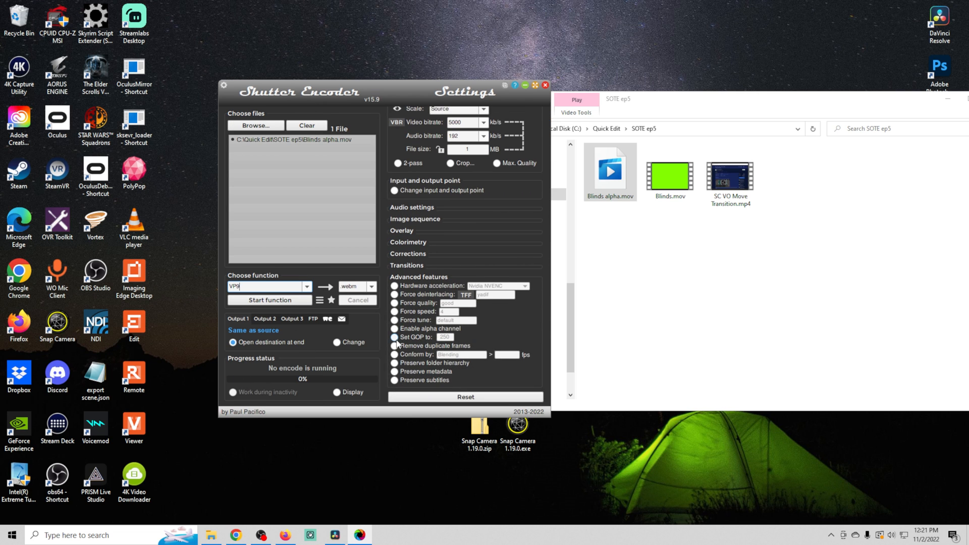
click(396, 328)
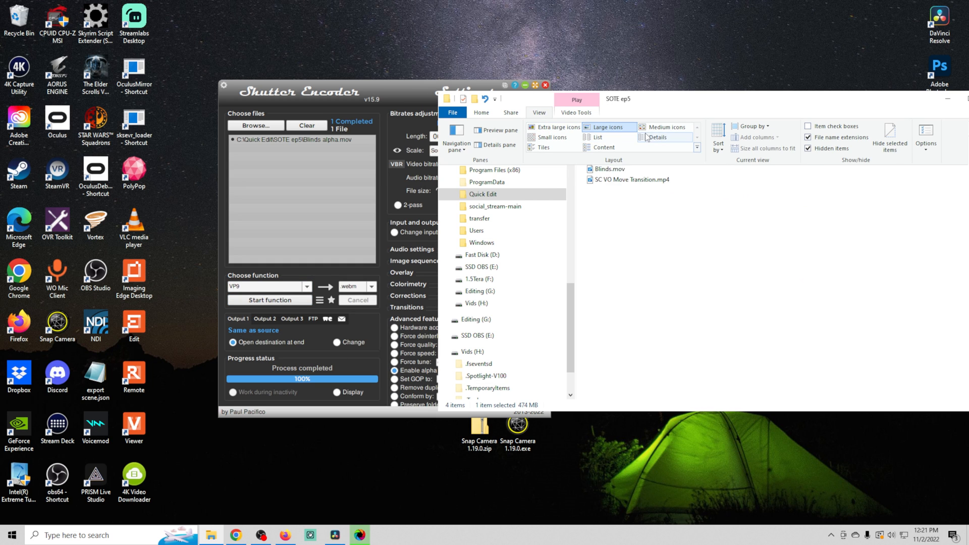
click(657, 136)
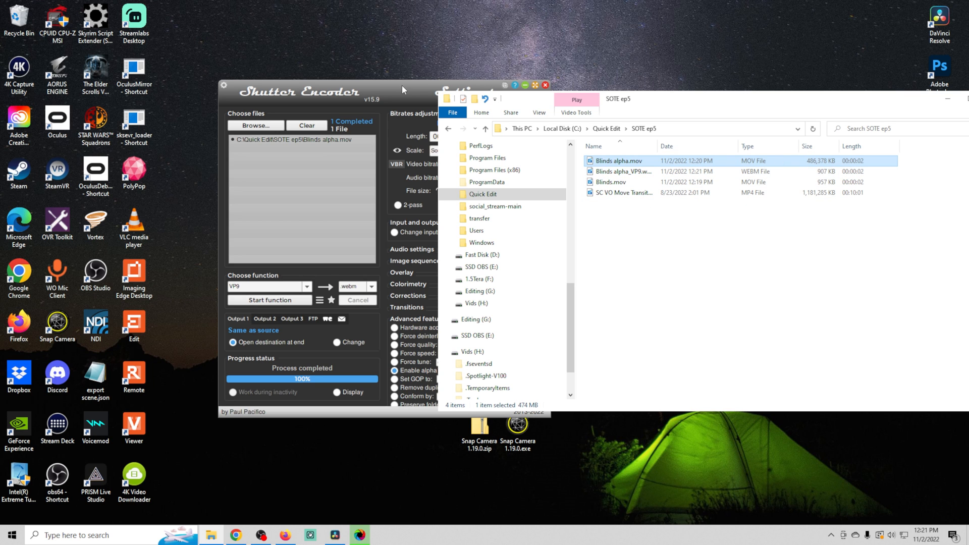
click(545, 85)
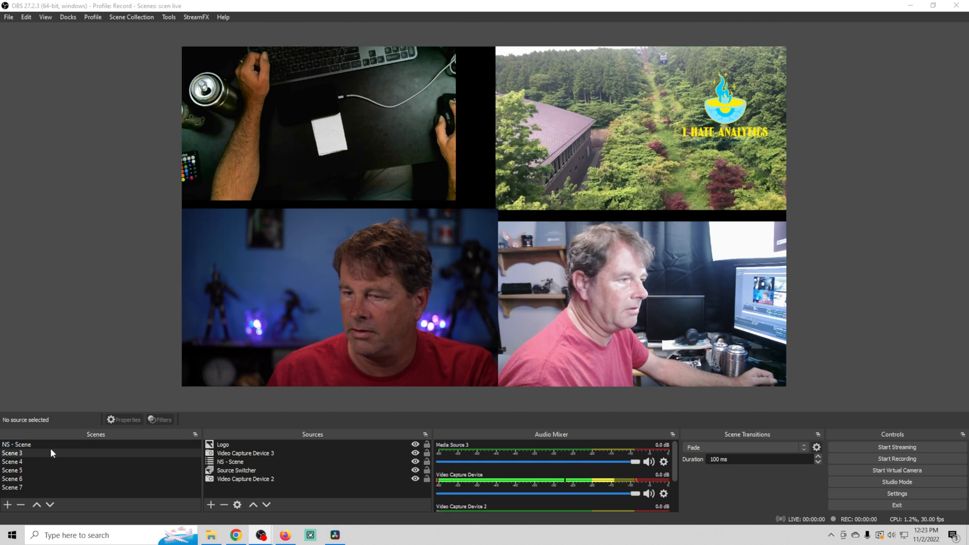
- Select Scene 3 and add a new Stinger scene transition
click(12, 461)
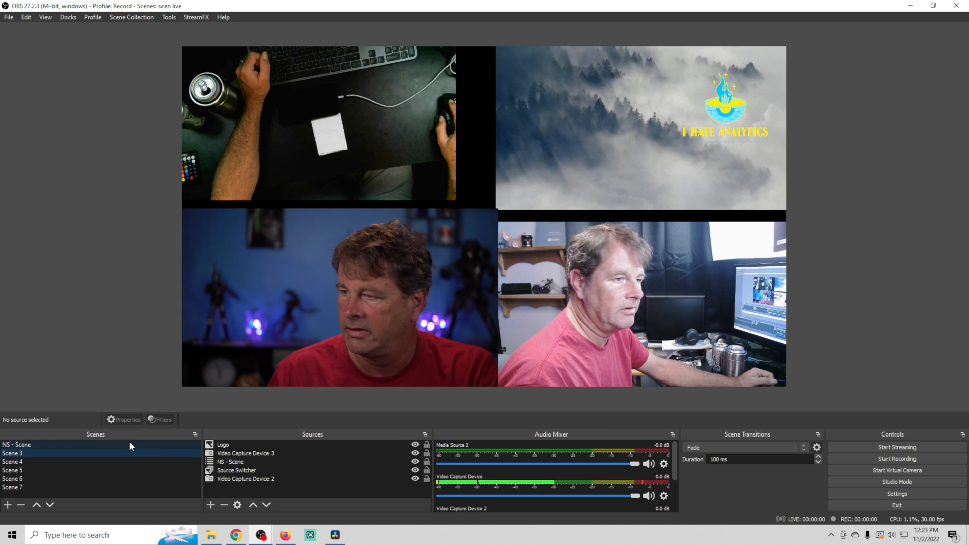
click(804, 448)
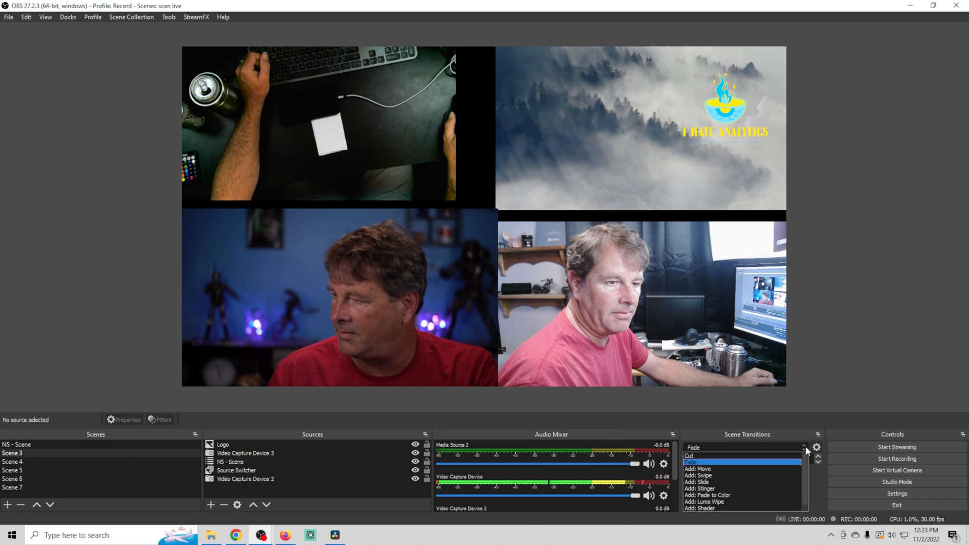
click(699, 489)
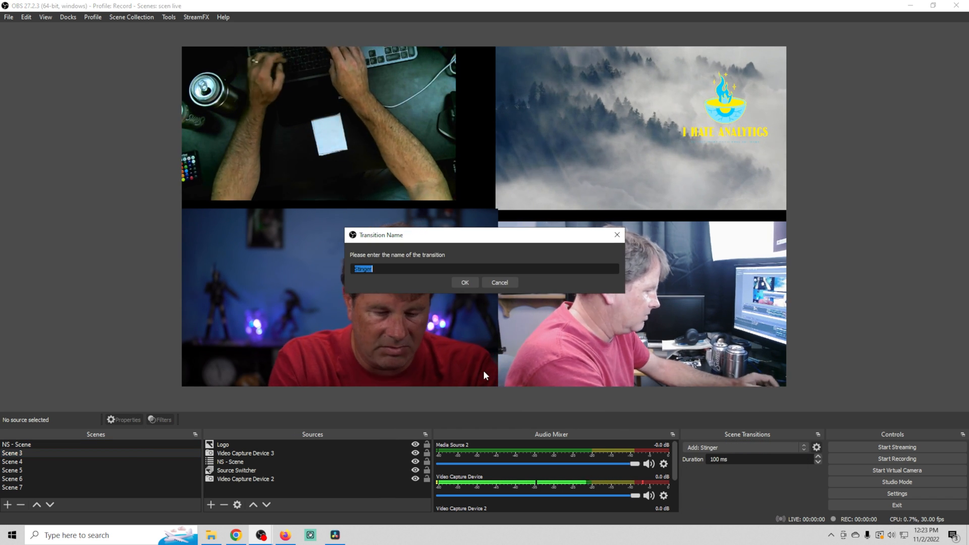
- Name the stinger blinds and set its video to Blinds alpha_VP9.webm from SOTE ep5
text(blinds)
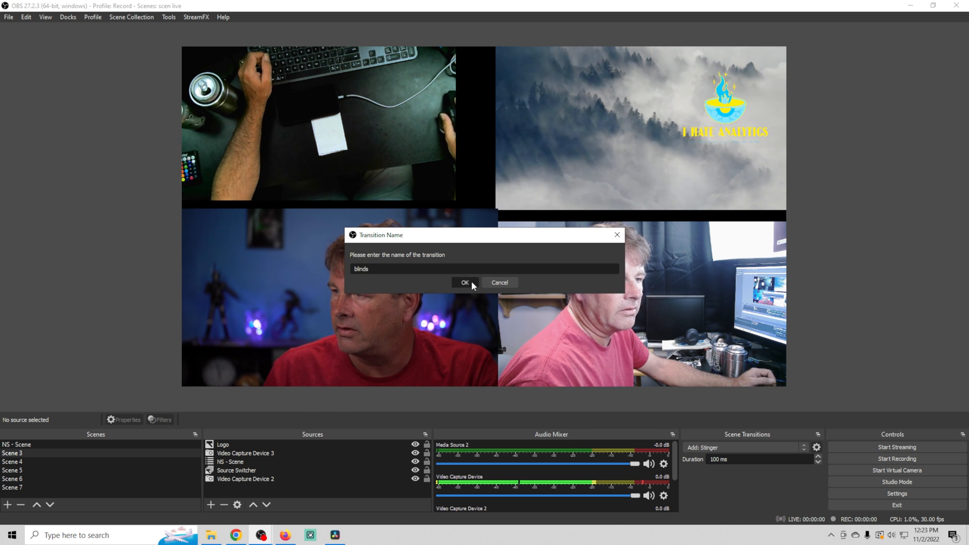
click(465, 283)
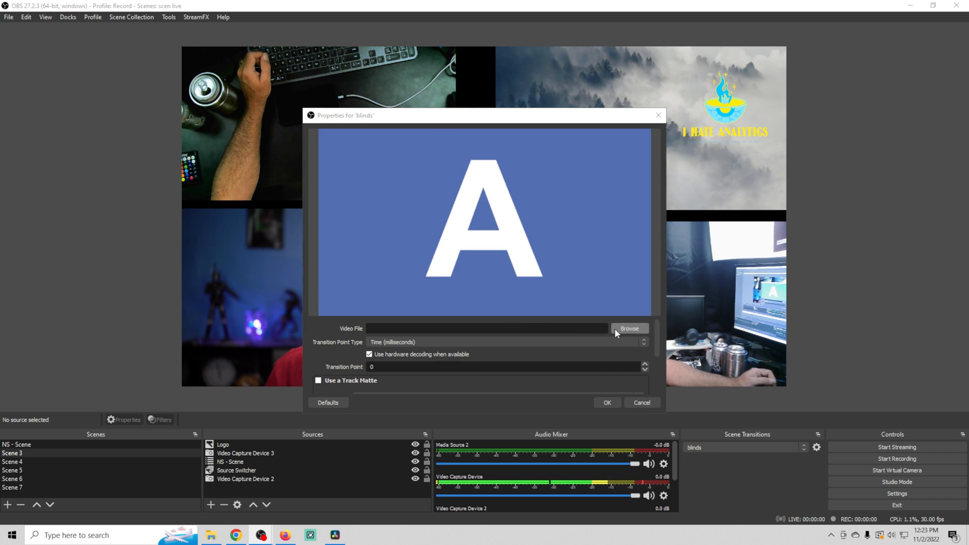
click(629, 328)
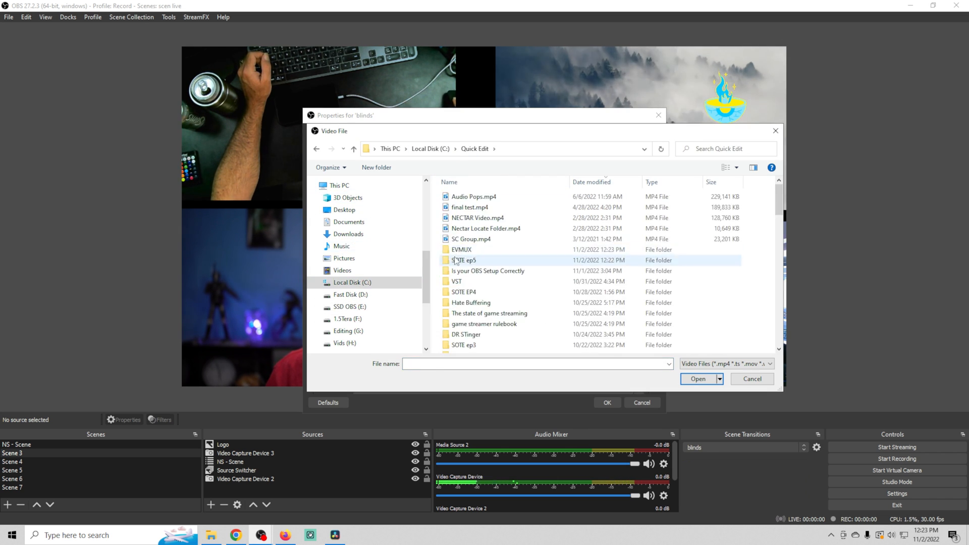
double_click(463, 261)
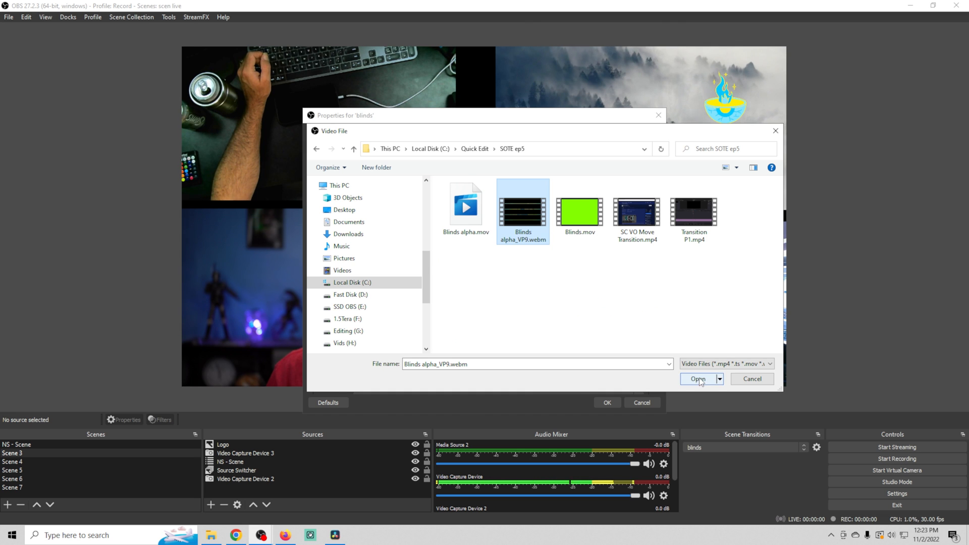
click(697, 379)
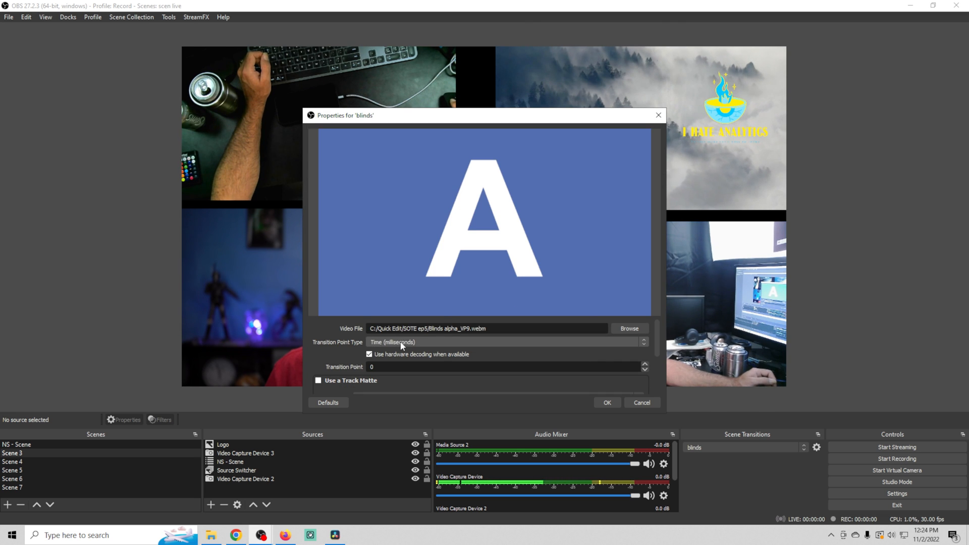
- Set the transition point to frame 30 with Crossfade audio and preview the stinger
click(506, 342)
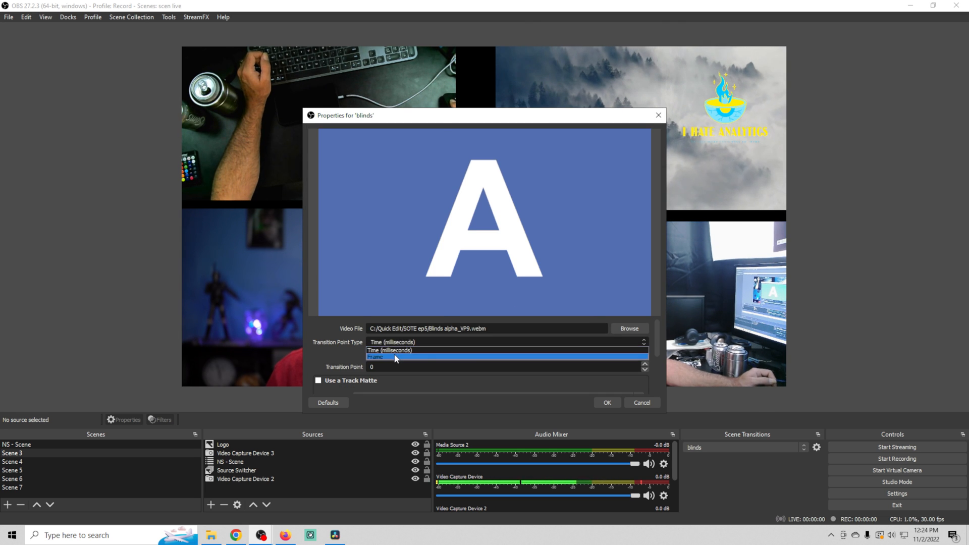
click(375, 357)
text(30)
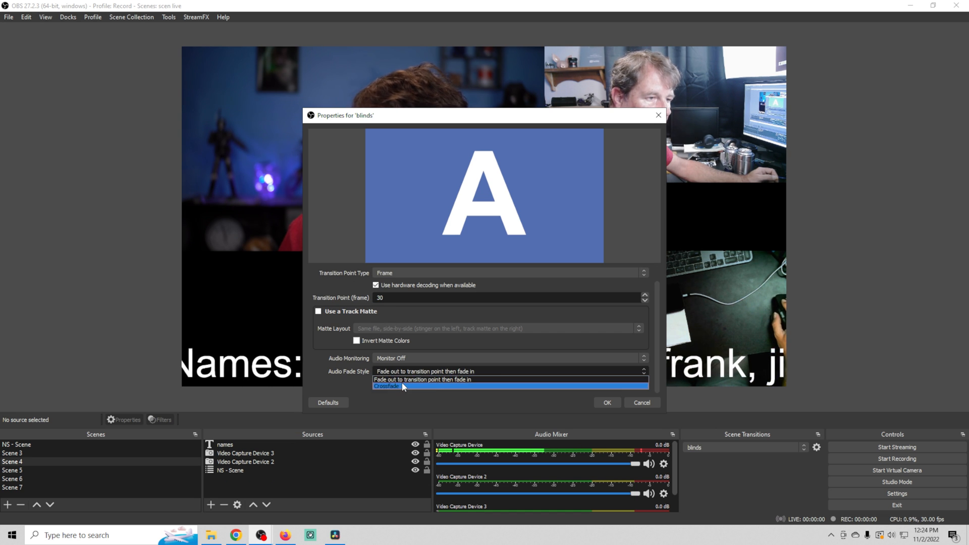
click(386, 386)
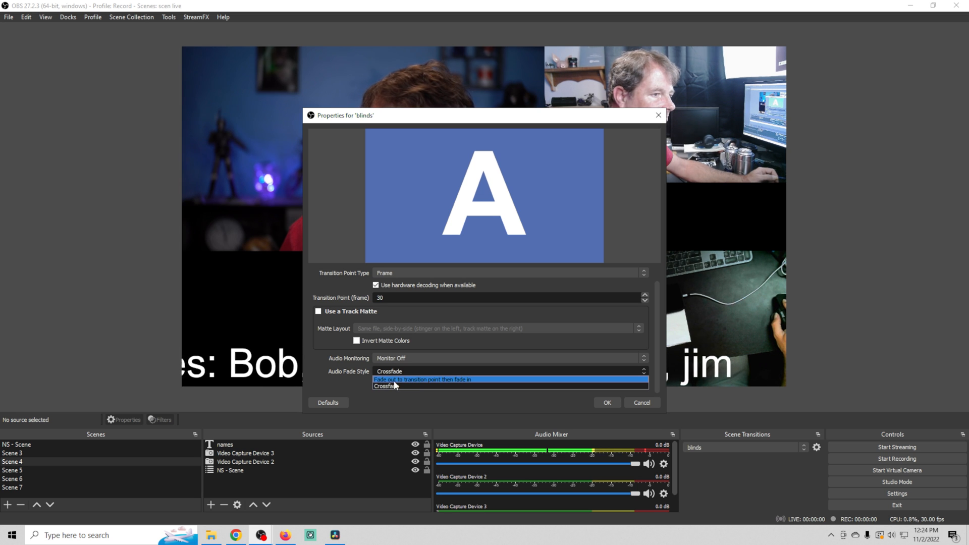
click(385, 385)
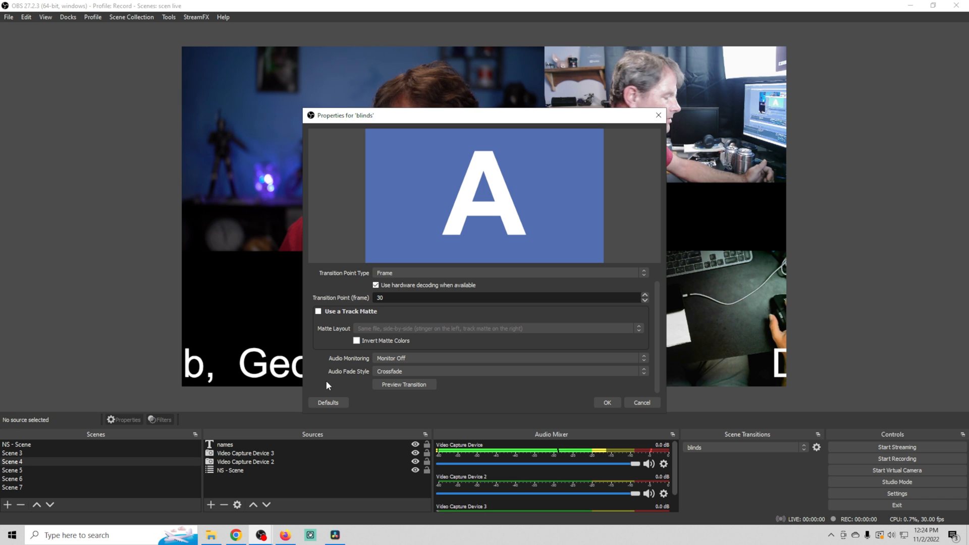
mouse_move(346, 386)
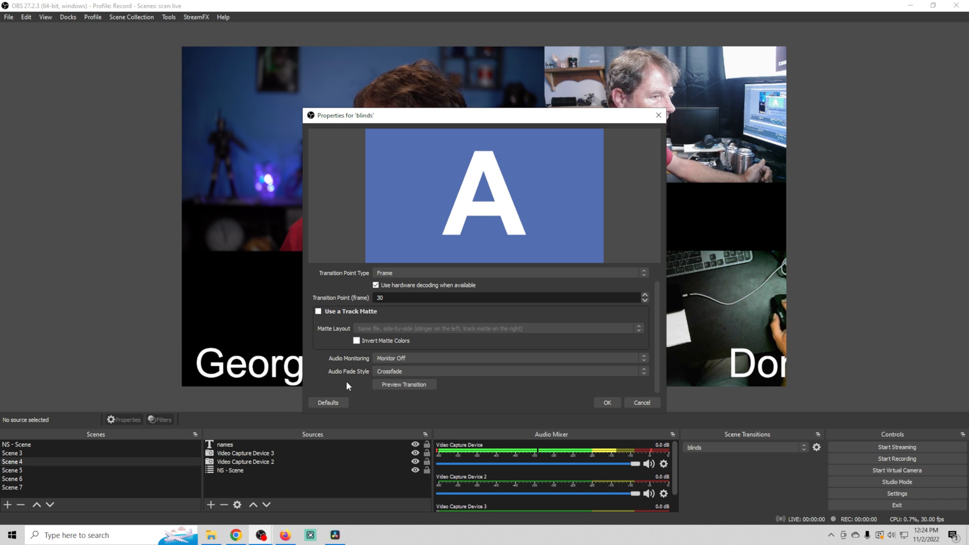
click(404, 383)
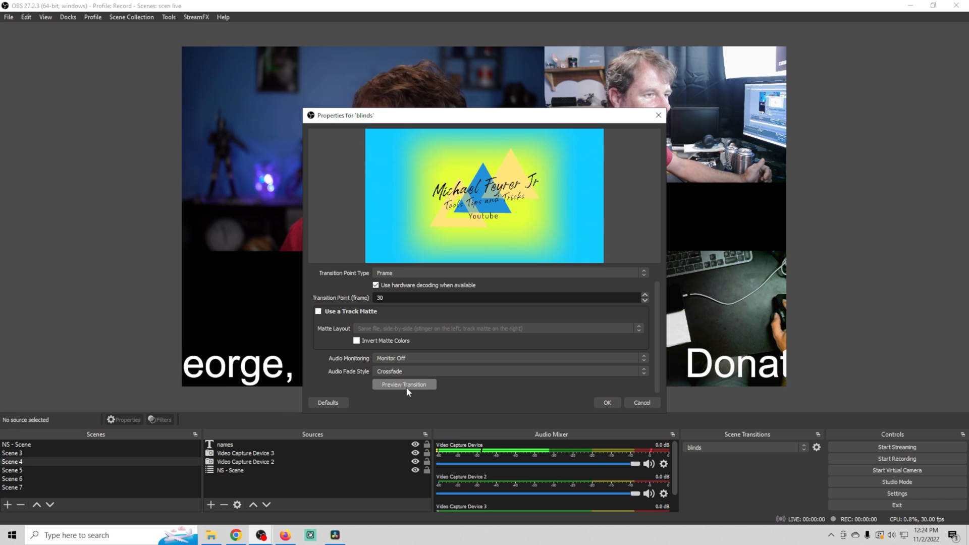
click(403, 384)
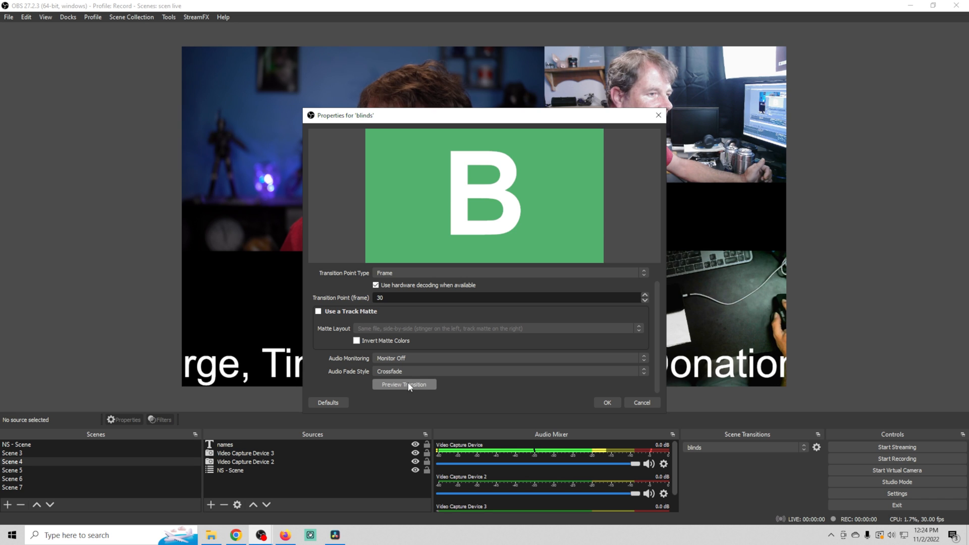
click(404, 385)
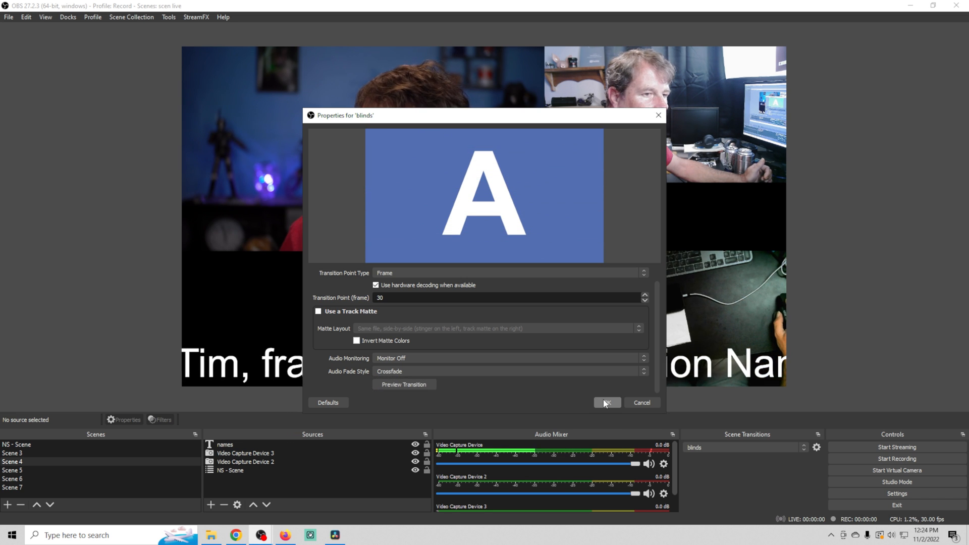
- Save the blinds stinger, then switch from Scene 3 to Scene 4 to watch it play
click(606, 403)
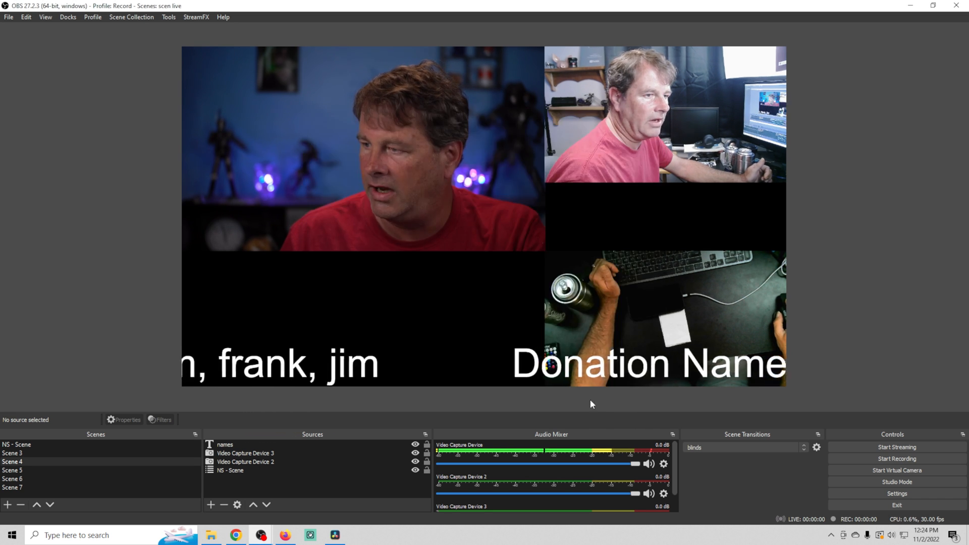
click(12, 453)
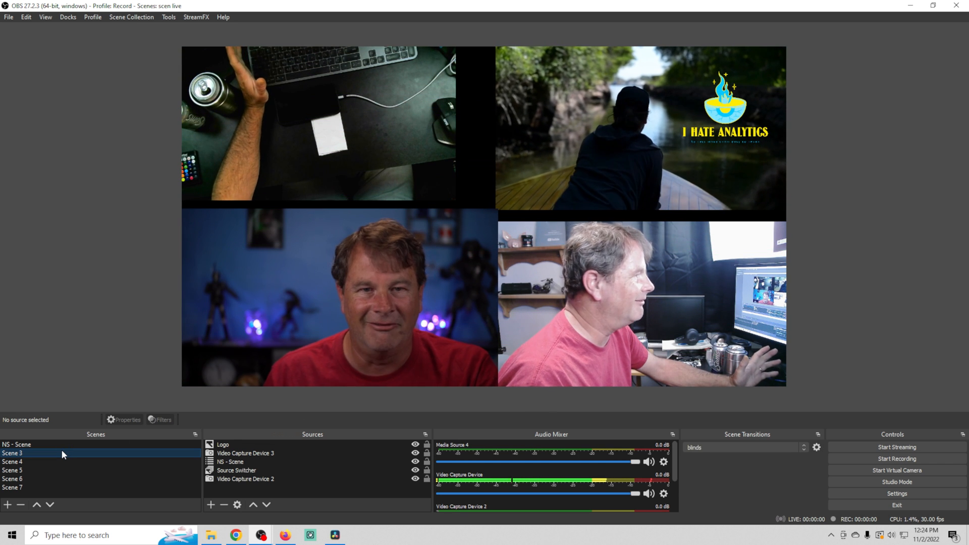
click(12, 461)
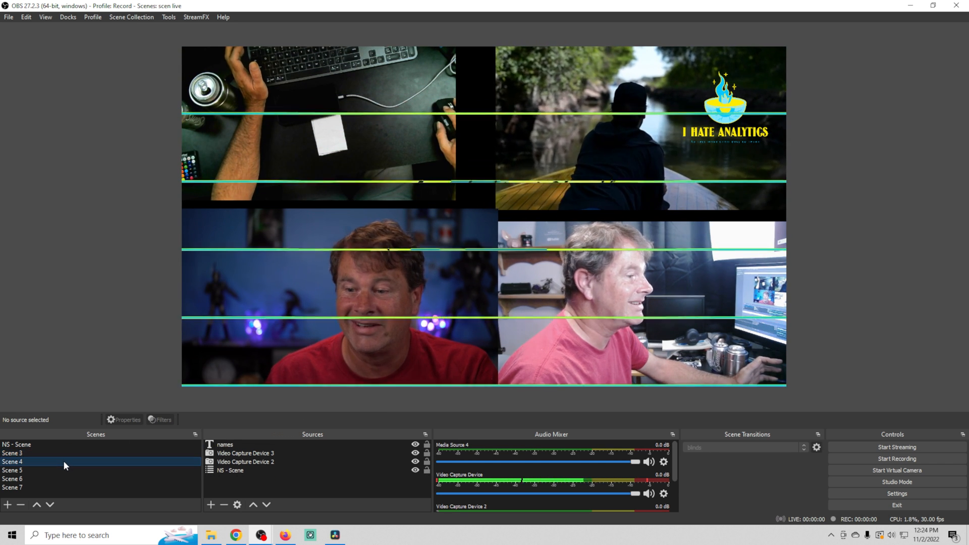